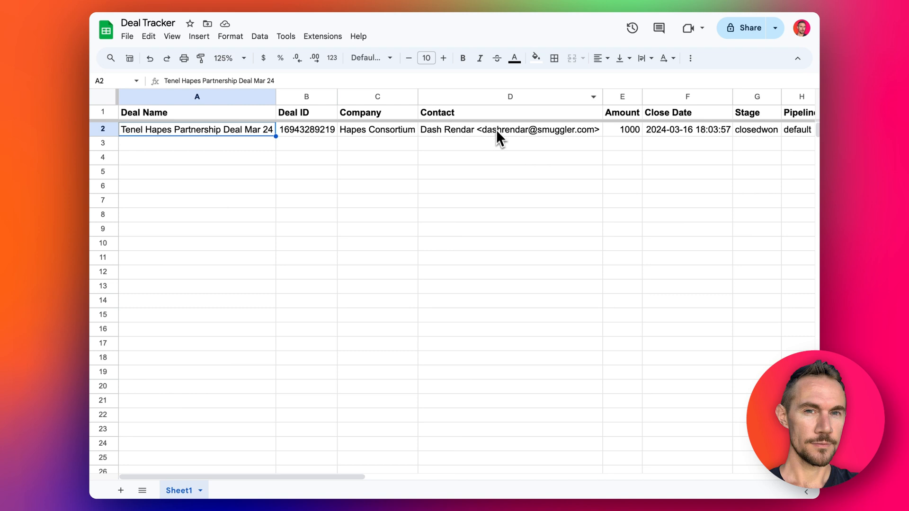
{"action": "mouse_move", "coordinate": [289, 141]}
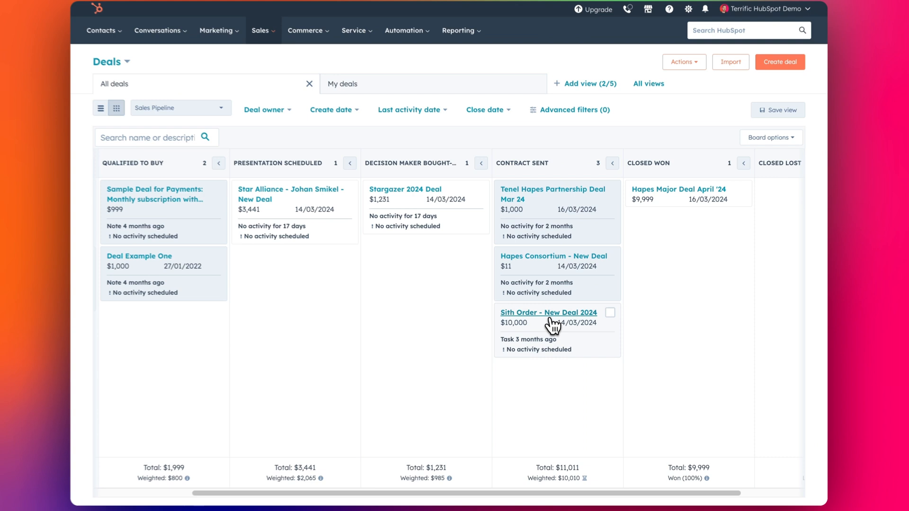
Step: Rename the Tenel Hapes Partnership deal to end in 'Apr 24' and set its amount to $5,000
{"action": "left_click", "coordinate": [547, 312]}
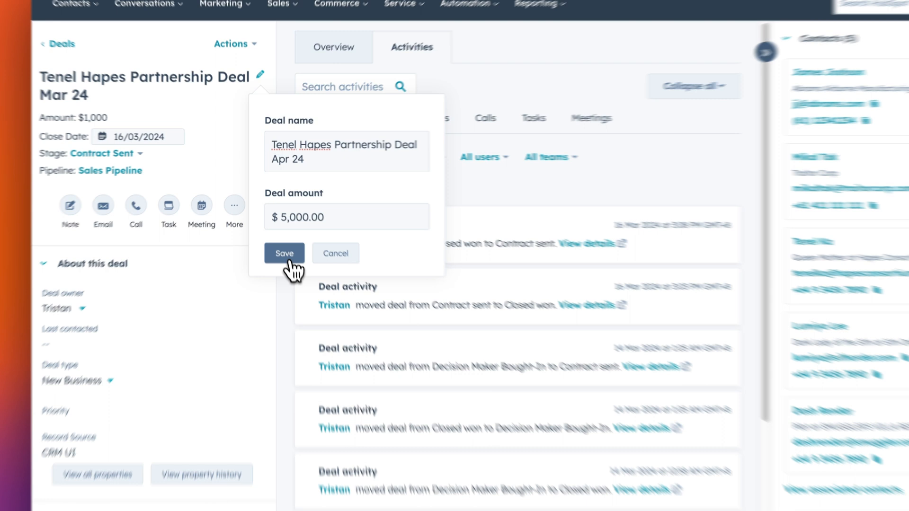
{"action": "left_click", "coordinate": [284, 253]}
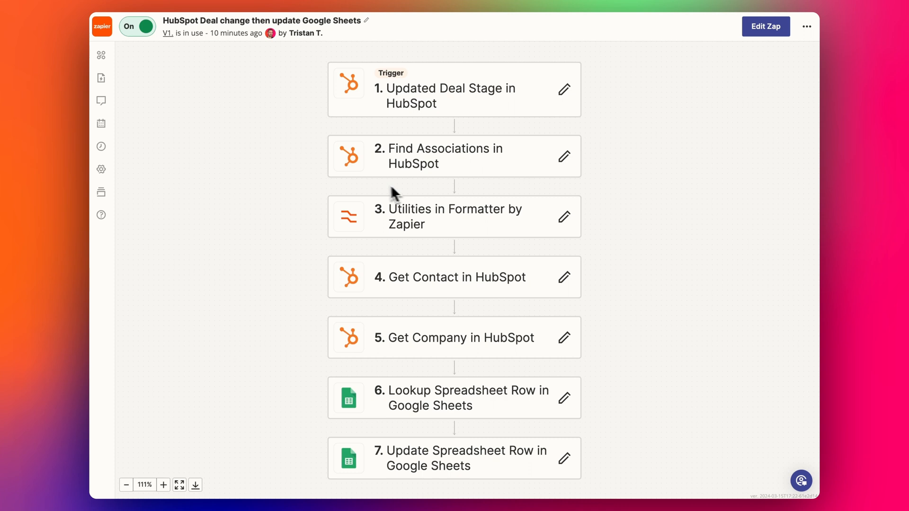
{"action": "mouse_move", "coordinate": [439, 64]}
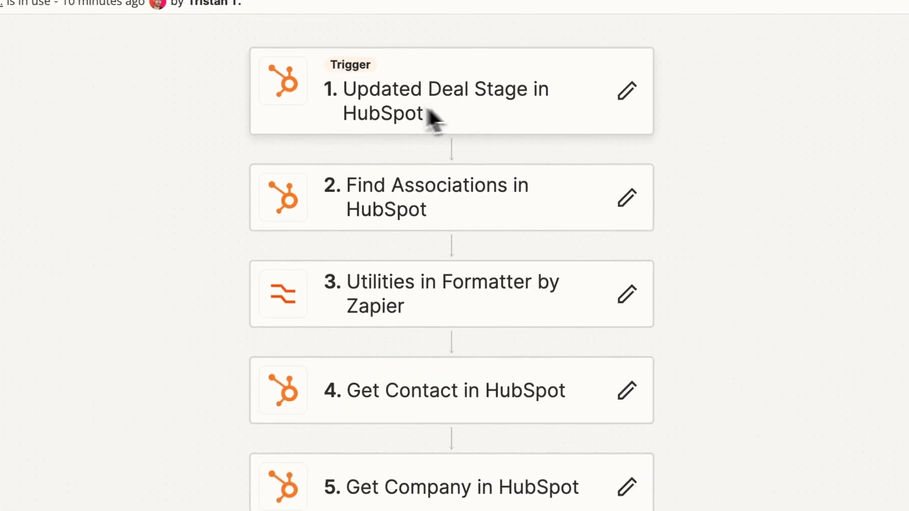
{"action": "mouse_move", "coordinate": [446, 116]}
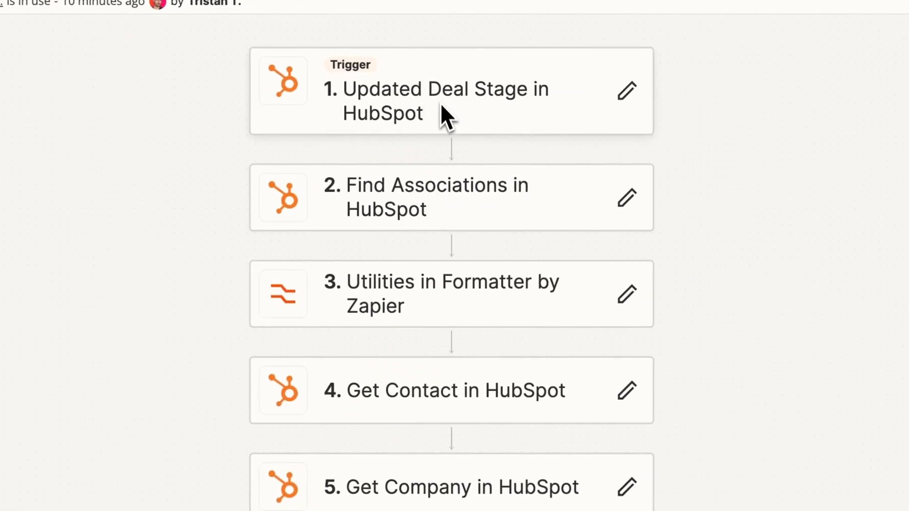
{"action": "mouse_move", "coordinate": [501, 206]}
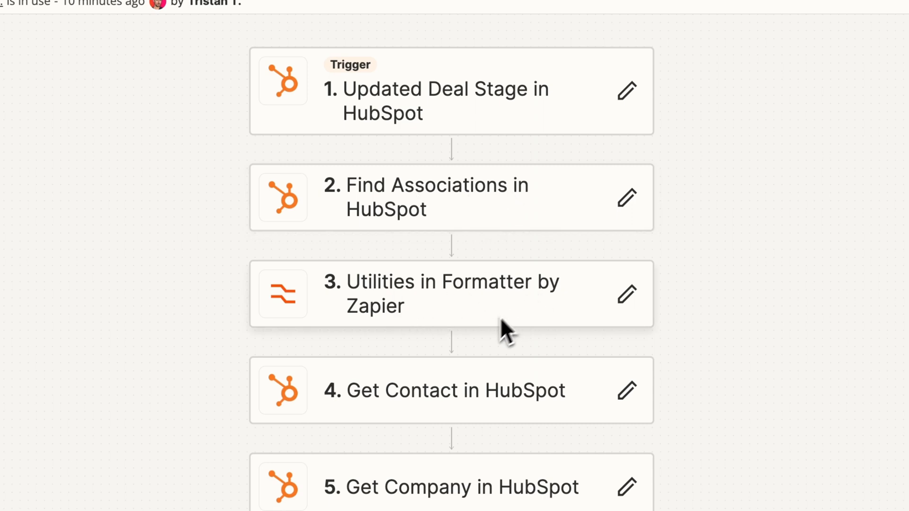
{"action": "scroll", "scroll_direction": "down", "scroll_amount": 3}
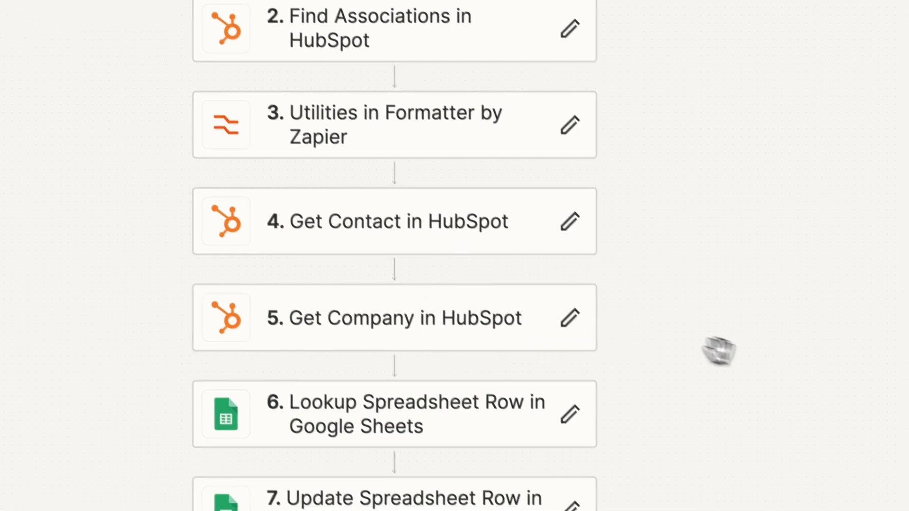
{"action": "scroll", "scroll_direction": "down", "scroll_amount": 3}
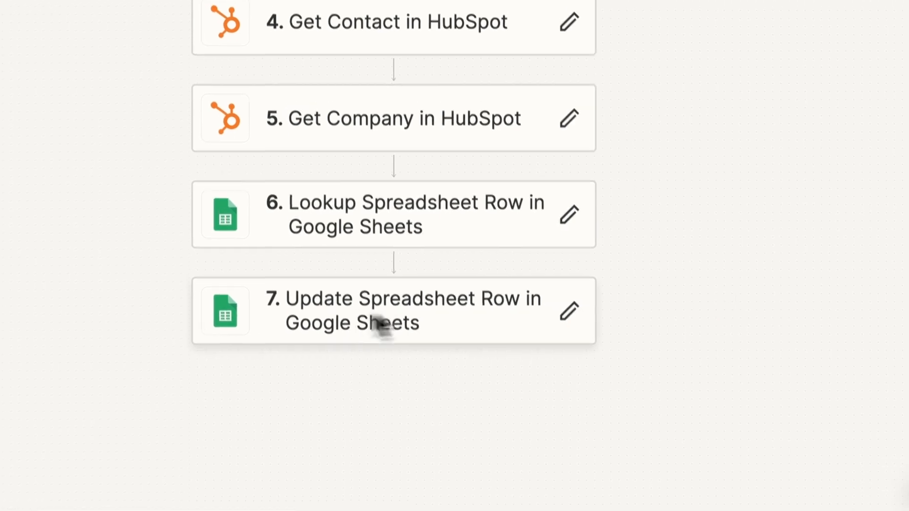
{"action": "scroll", "scroll_direction": "down", "scroll_amount": 3}
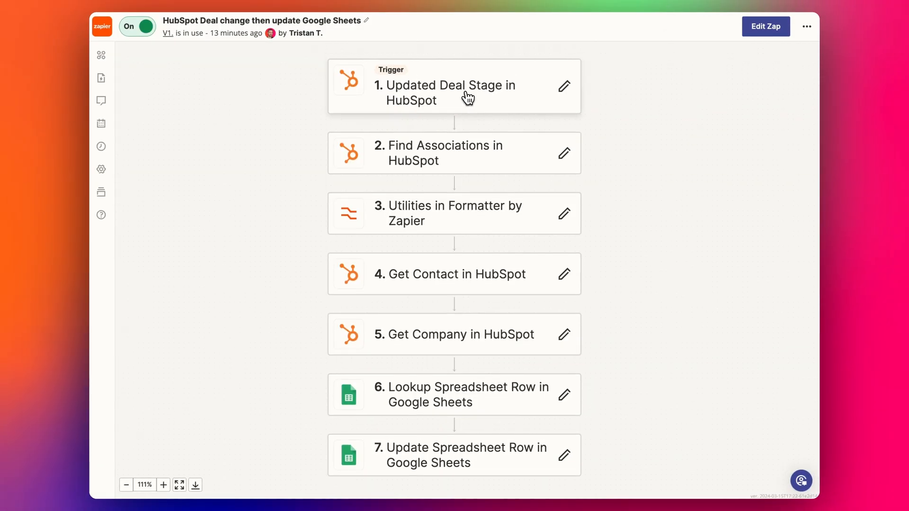
Step: Open the HubSpot Updated Deal Stage trigger, verify Sales Pipeline and Closed Won, and reach its test records
{"action": "left_click", "coordinate": [446, 92]}
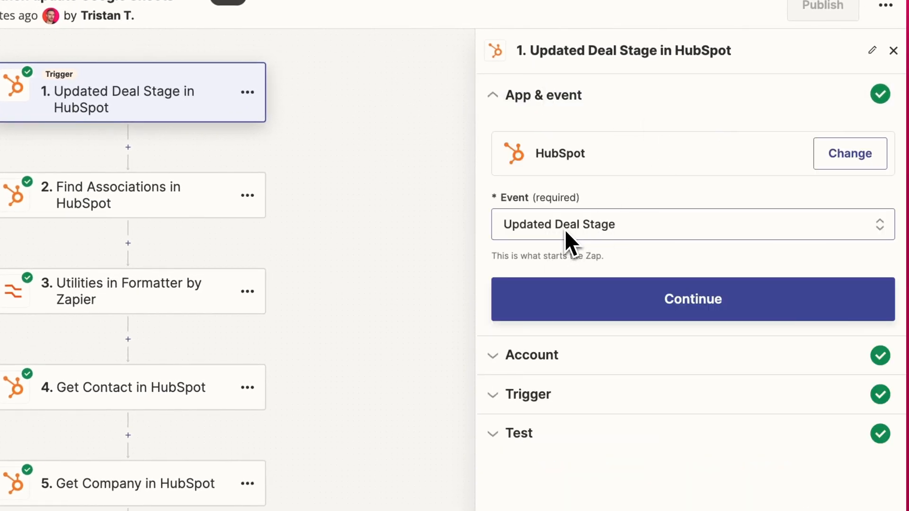
{"action": "left_click", "coordinate": [692, 224]}
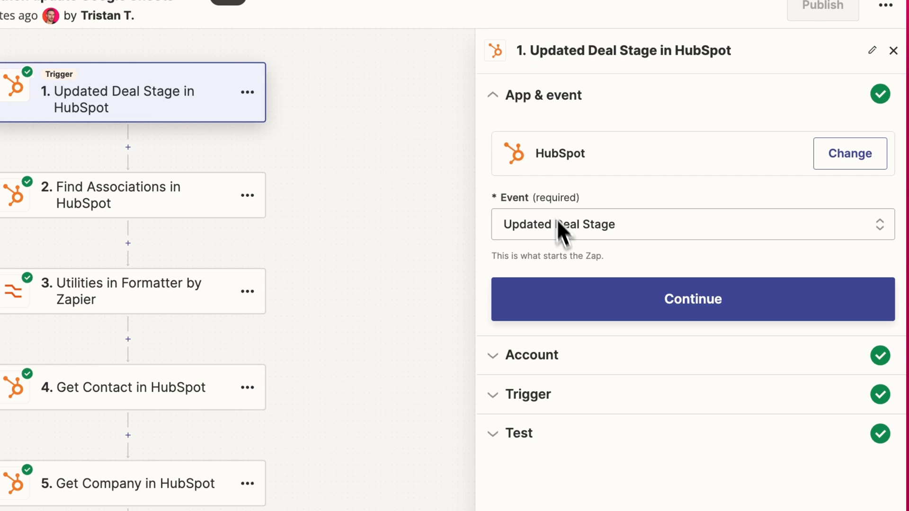
{"action": "left_click", "coordinate": [526, 394]}
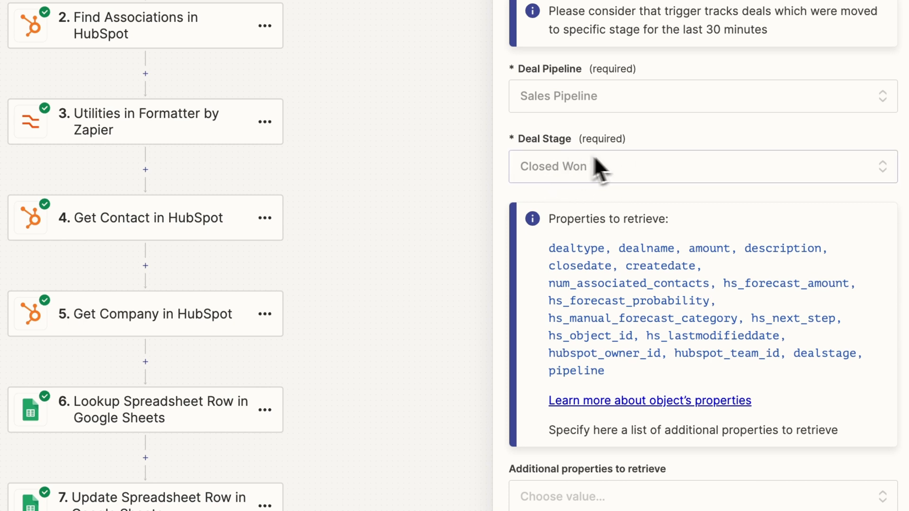
{"action": "scroll", "scroll_direction": "down", "scroll_amount": 3}
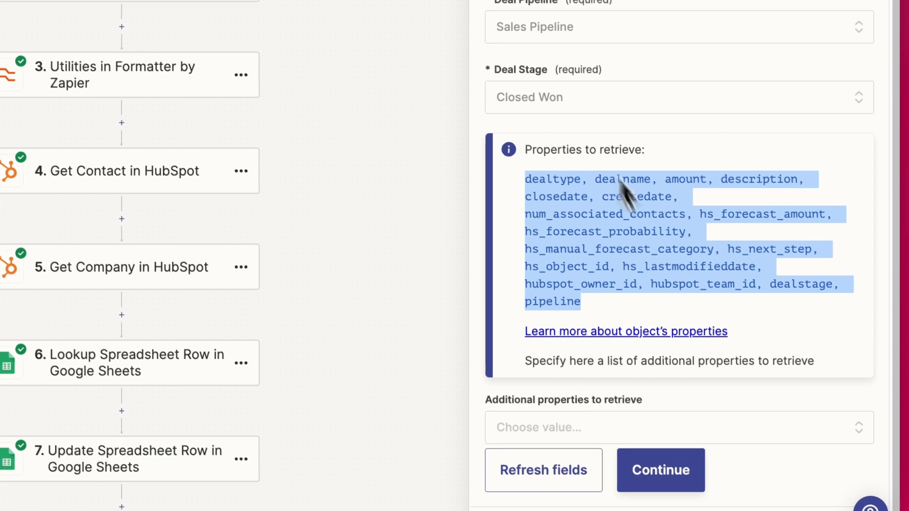
{"action": "scroll", "scroll_direction": "down", "scroll_amount": 3}
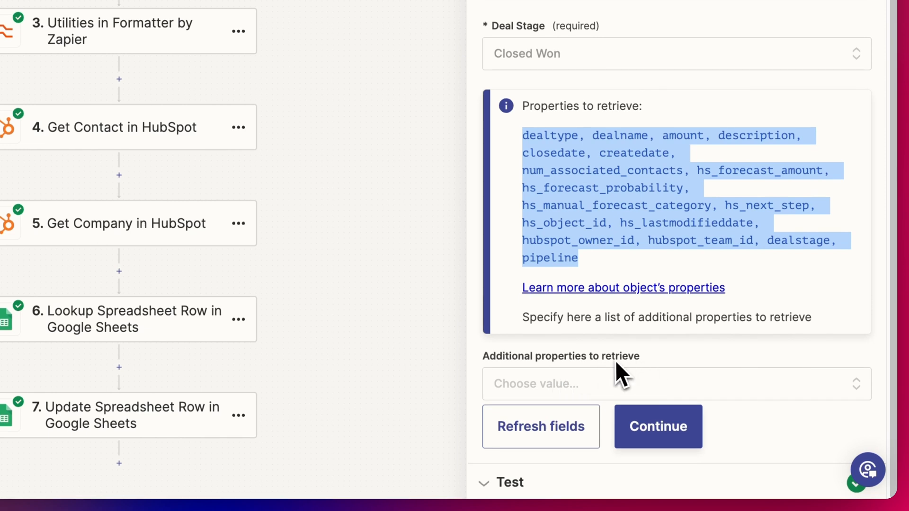
{"action": "mouse_move", "coordinate": [568, 412]}
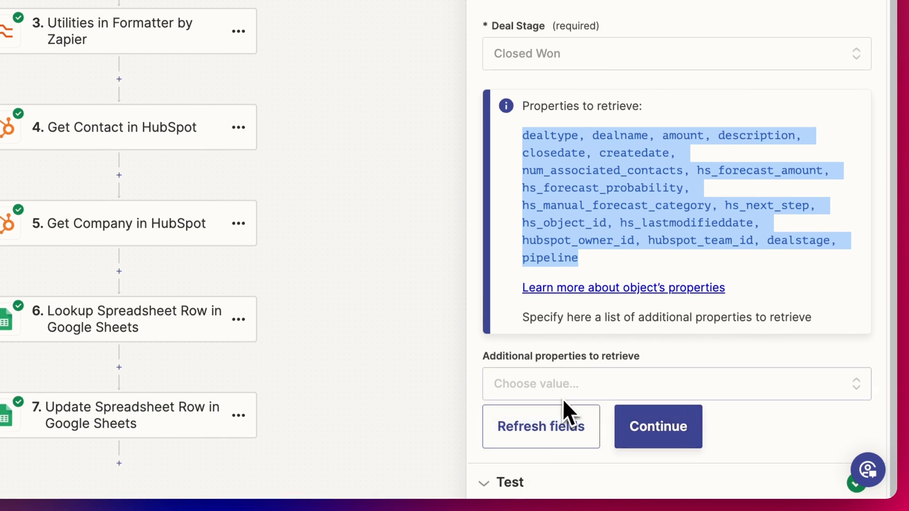
{"action": "left_click", "coordinate": [657, 426]}
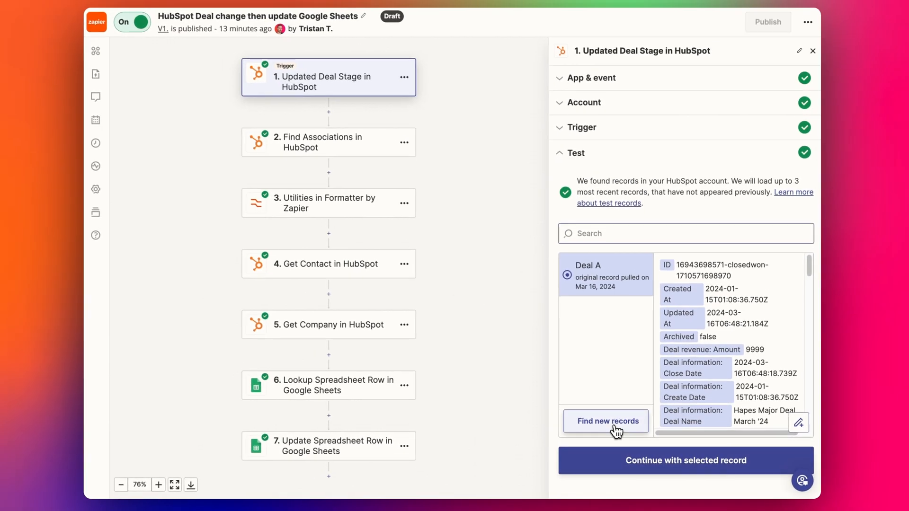
Step: Search the trigger's Test section for newer deal records
{"action": "left_click", "coordinate": [605, 421]}
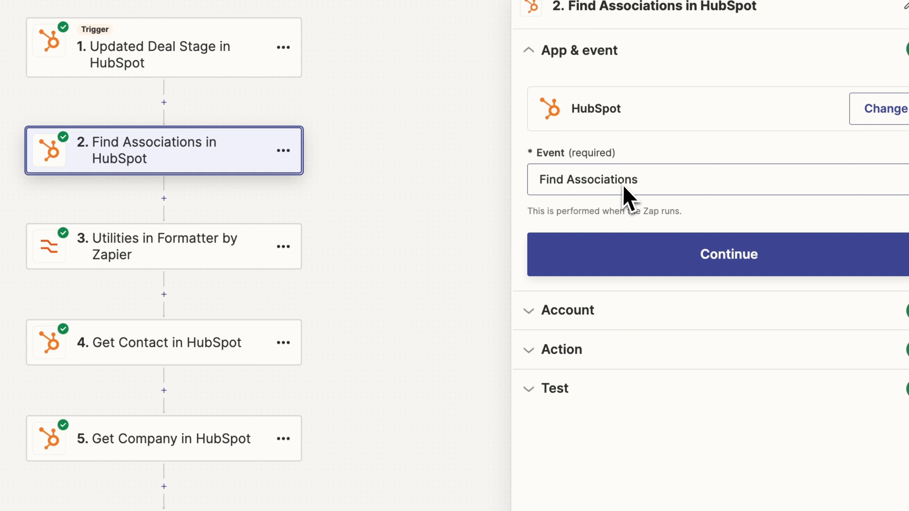
Step: Step through Find Associations in HubSpot to its sample result: two contacts and one company
{"action": "left_click", "coordinate": [728, 254]}
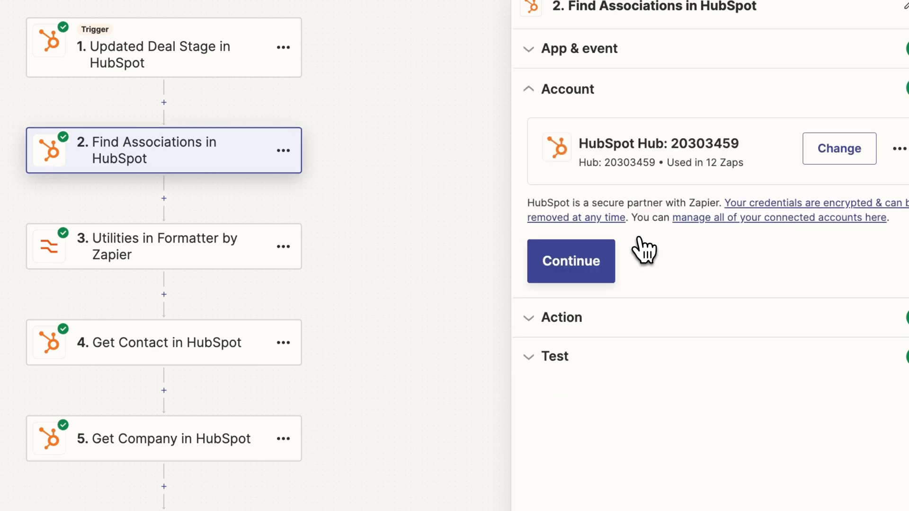
{"action": "left_click", "coordinate": [569, 261]}
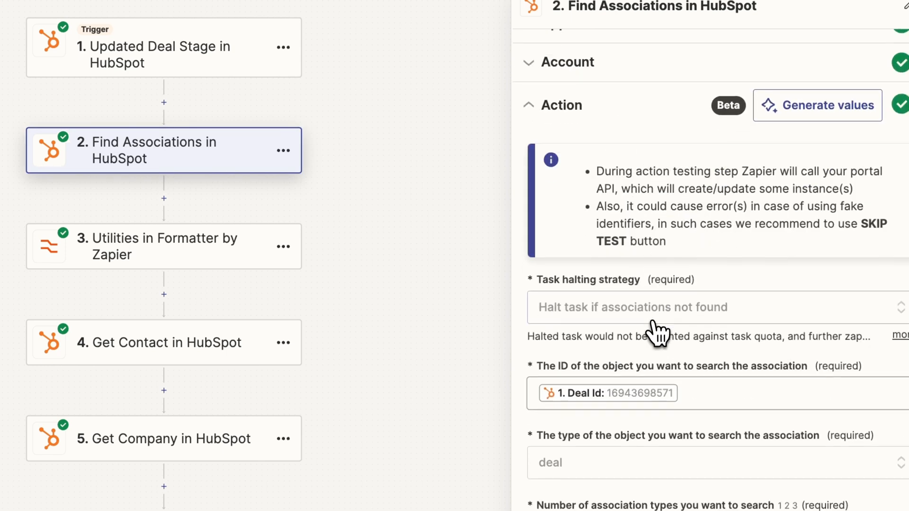
{"action": "scroll", "scroll_direction": "down", "scroll_amount": 3}
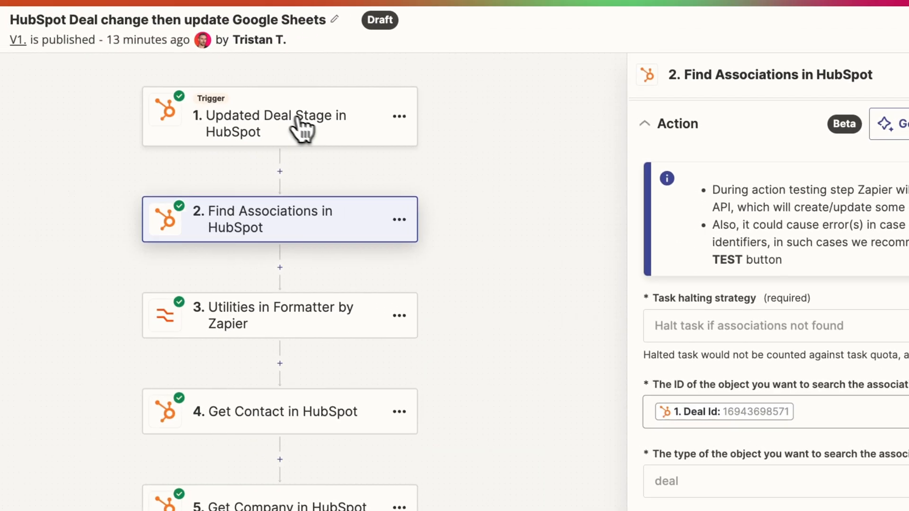
{"action": "scroll", "scroll_direction": "down", "scroll_amount": 3}
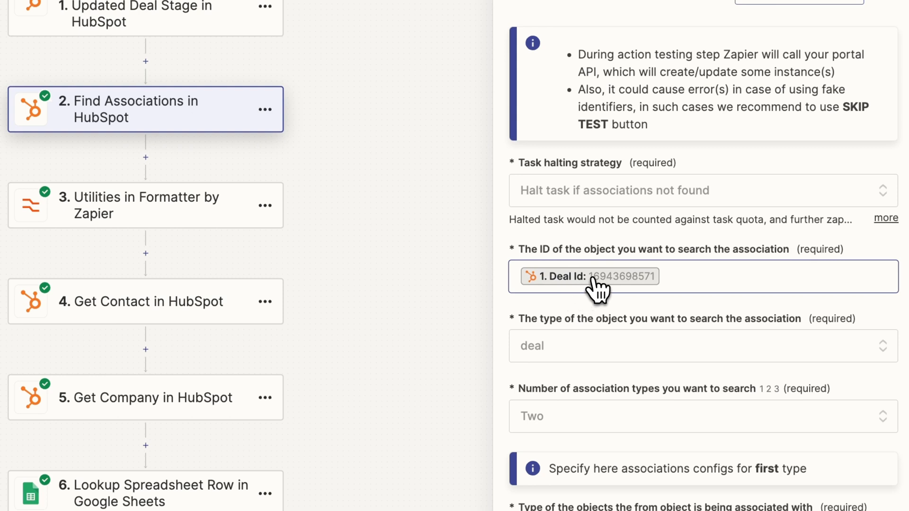
{"action": "scroll", "scroll_direction": "down", "scroll_amount": 3}
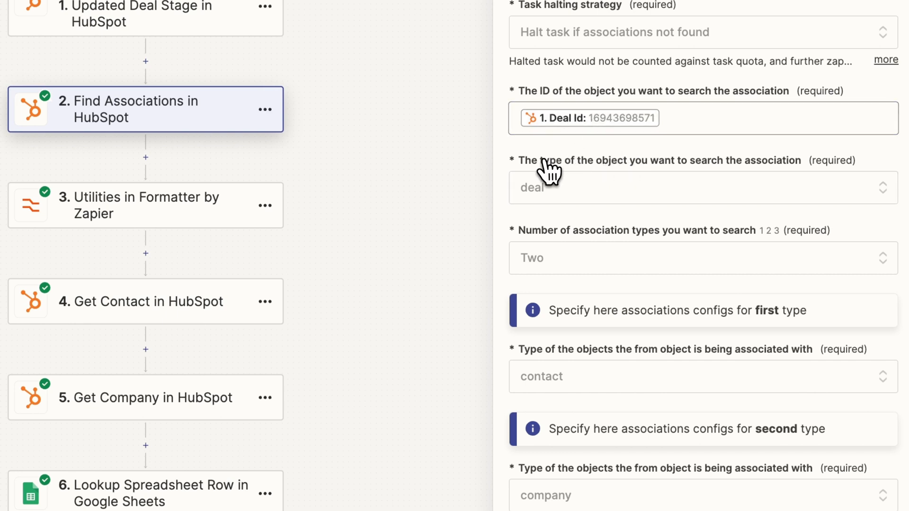
{"action": "left_click", "coordinate": [588, 118]}
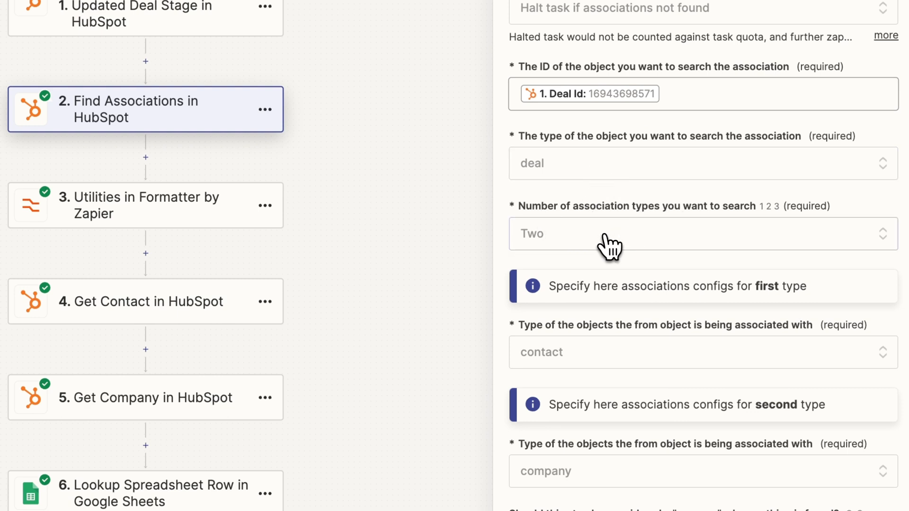
{"action": "mouse_move", "coordinate": [575, 292]}
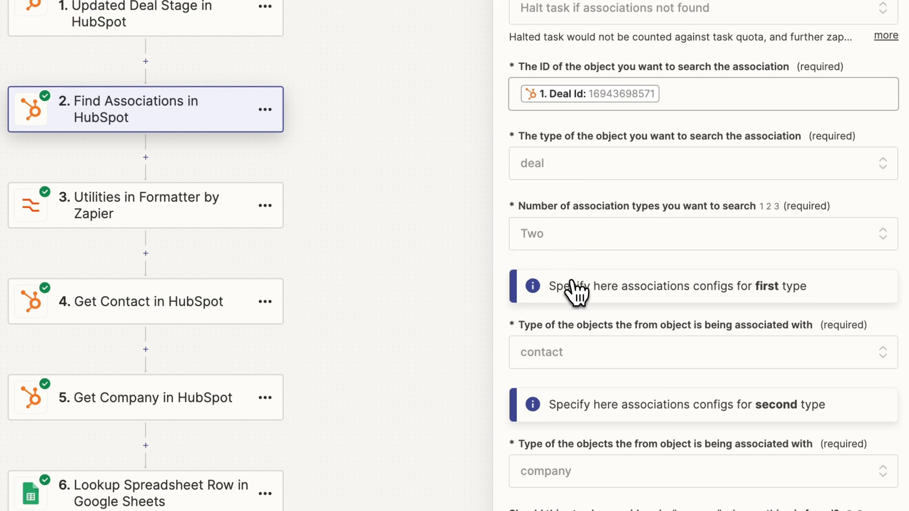
{"action": "scroll", "scroll_direction": "down", "scroll_amount": 3}
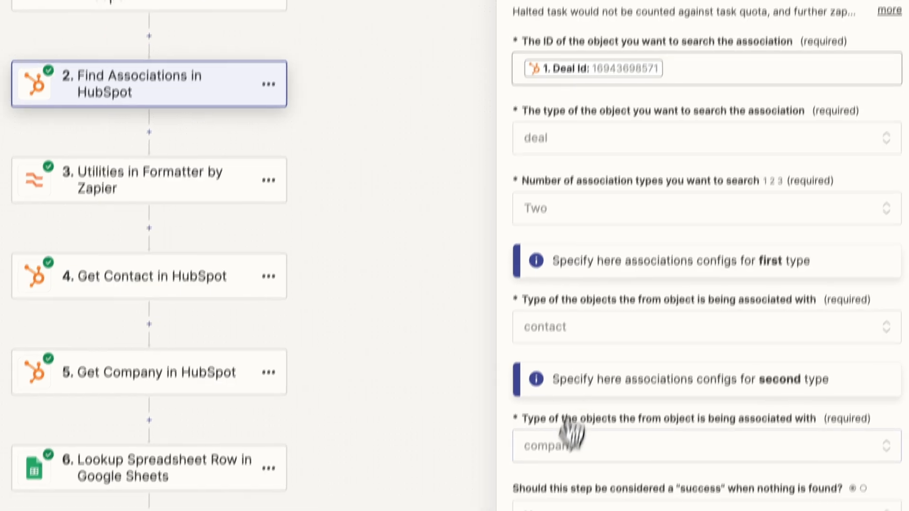
{"action": "scroll", "scroll_direction": "down", "scroll_amount": 3}
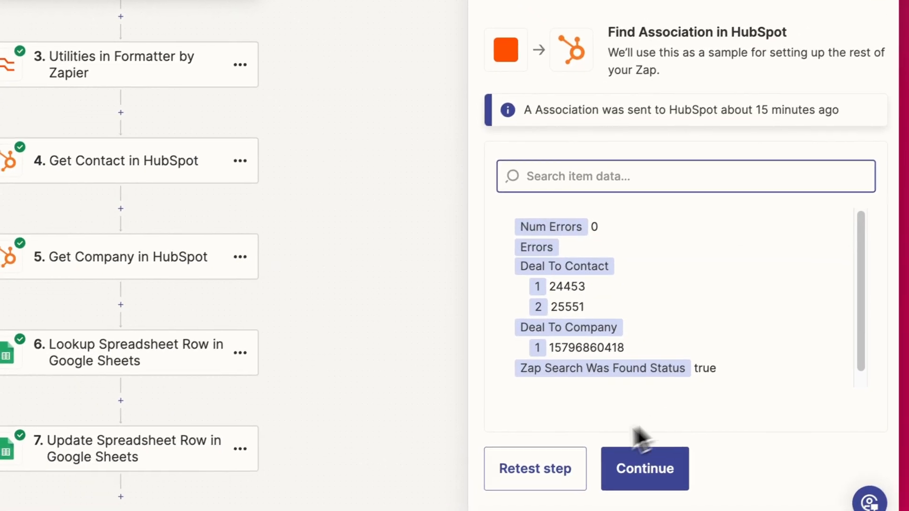
Step: Retest Find Associations in HubSpot and move to step 3, Utilities in Formatter by Zapier
{"action": "left_click", "coordinate": [643, 469]}
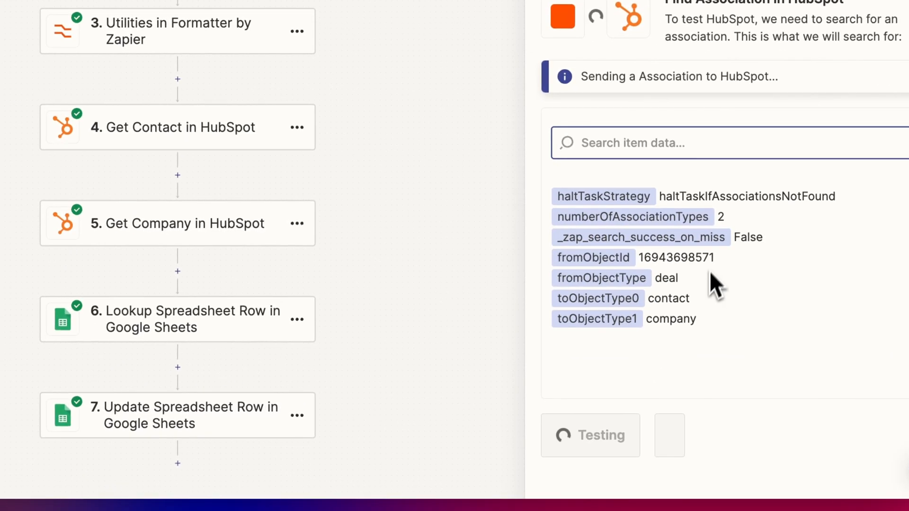
{"action": "left_click", "coordinate": [590, 435]}
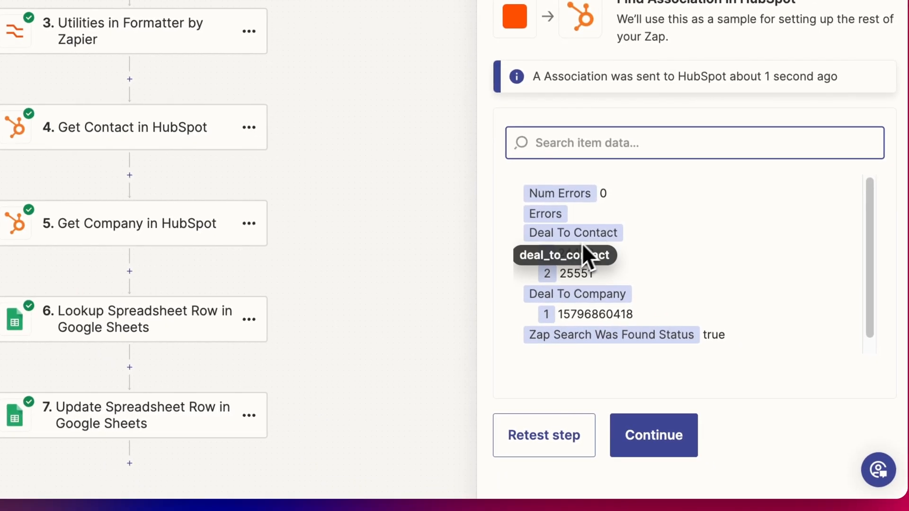
{"action": "left_click", "coordinate": [543, 436]}
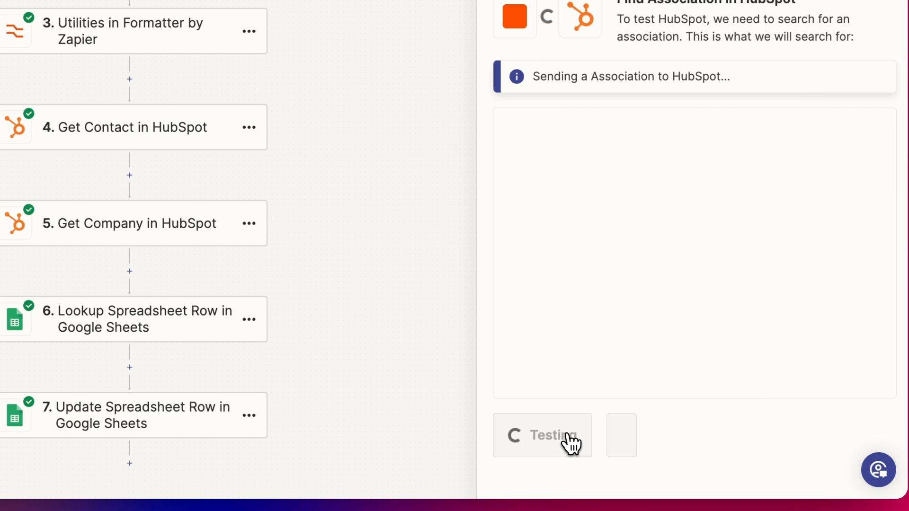
{"action": "left_click", "coordinate": [542, 436]}
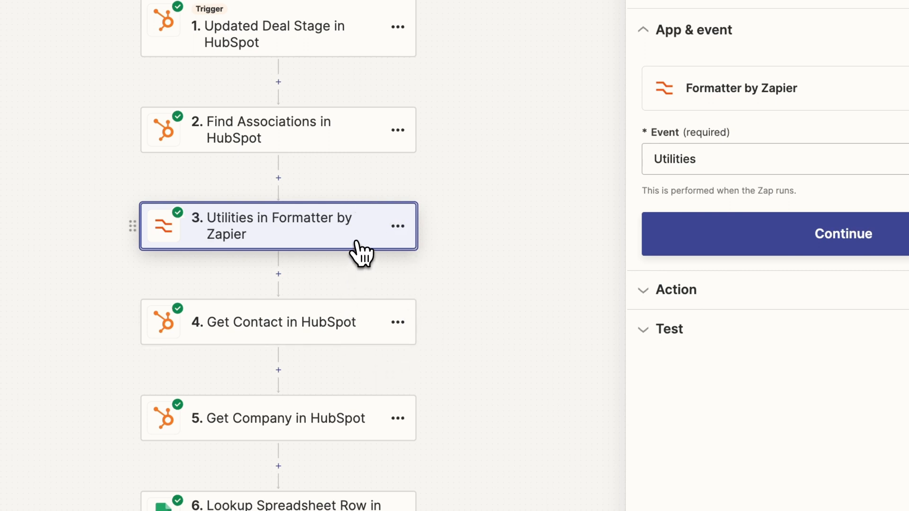
{"action": "mouse_move", "coordinate": [423, 339]}
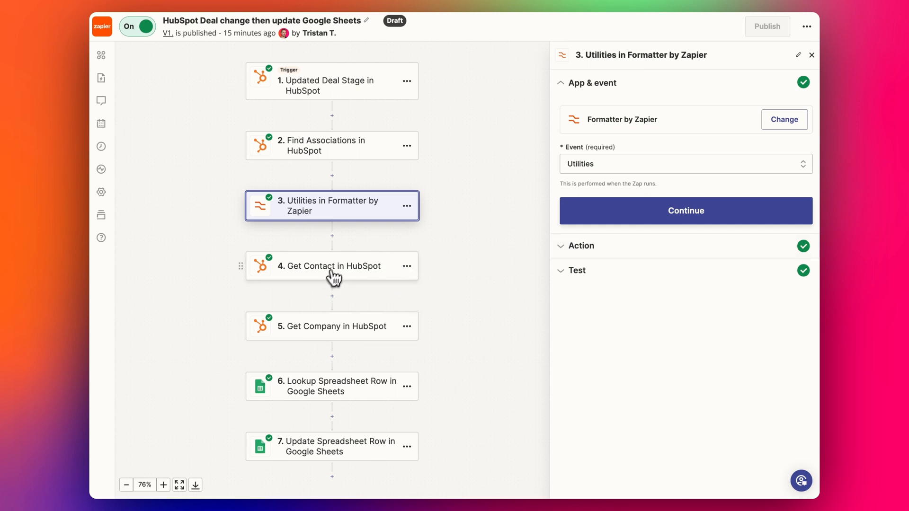
{"action": "mouse_move", "coordinate": [356, 230]}
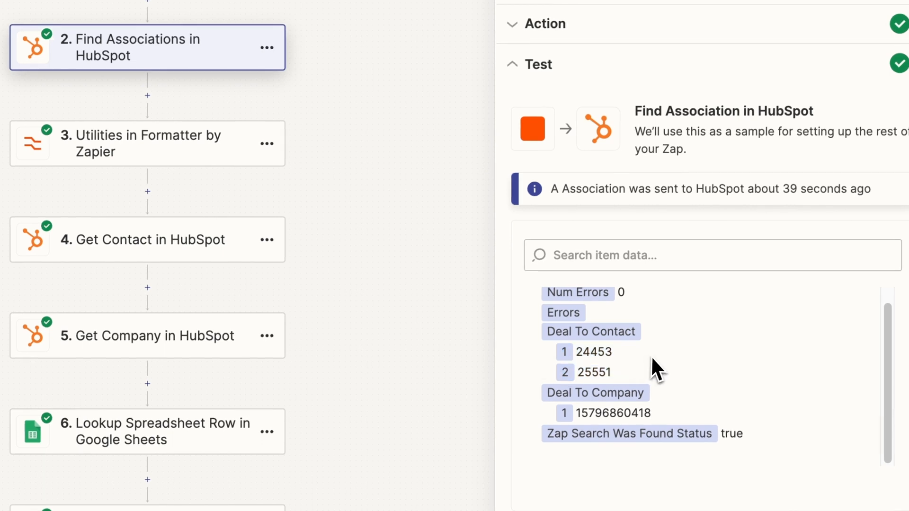
{"action": "mouse_move", "coordinate": [606, 371]}
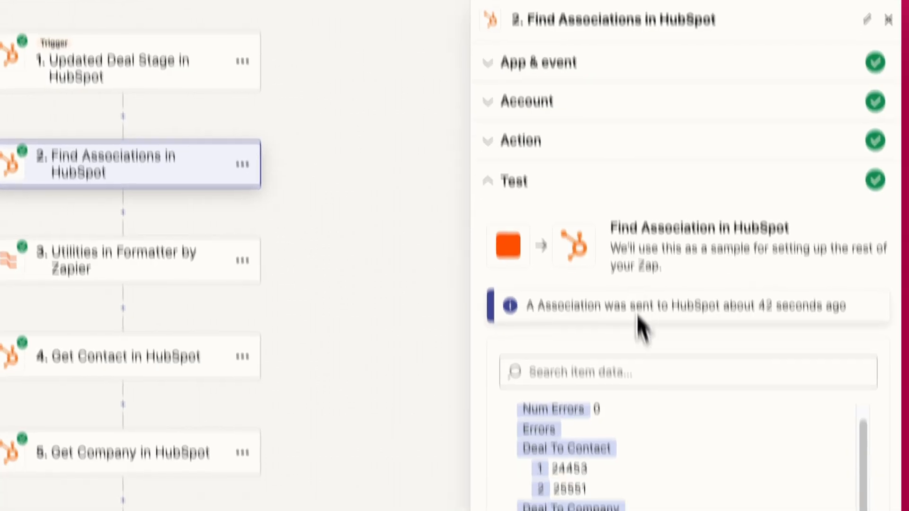
Step: Verify the Formatter's Pick from list, Choose First transform on Deal To Contact, and begin testing
{"action": "scroll", "scroll_direction": "down", "scroll_amount": 3}
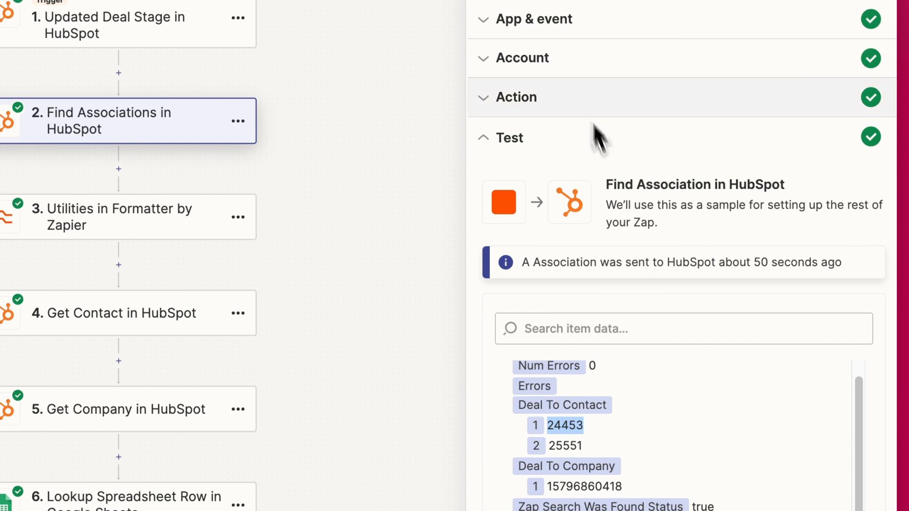
{"action": "scroll", "scroll_direction": "down", "scroll_amount": 3}
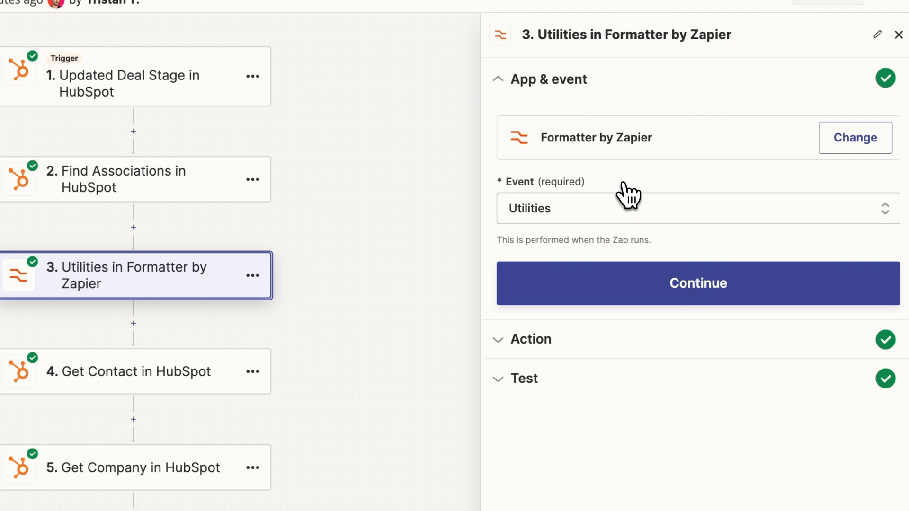
{"action": "mouse_move", "coordinate": [645, 154]}
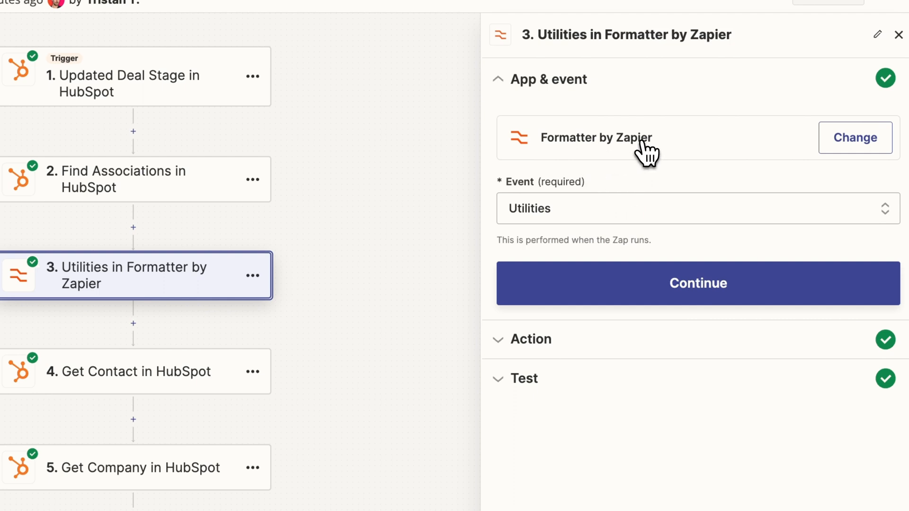
{"action": "mouse_move", "coordinate": [640, 157]}
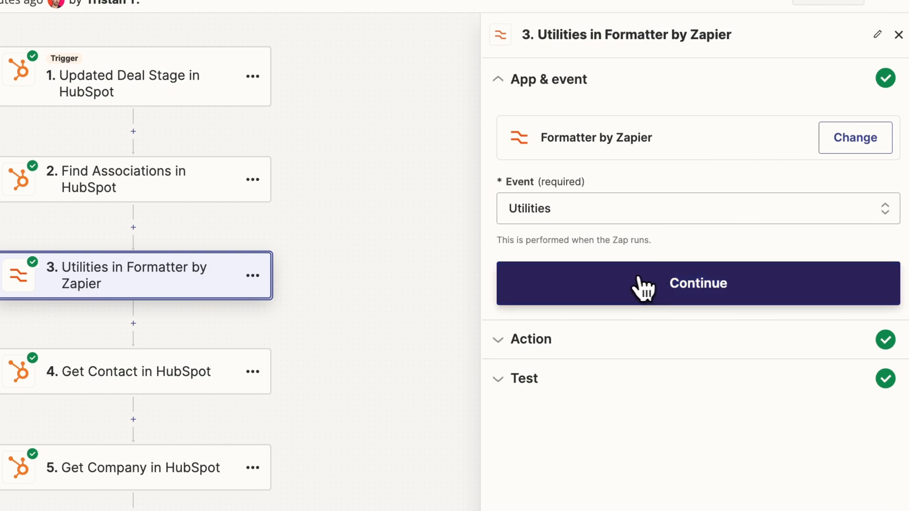
{"action": "left_click", "coordinate": [697, 284]}
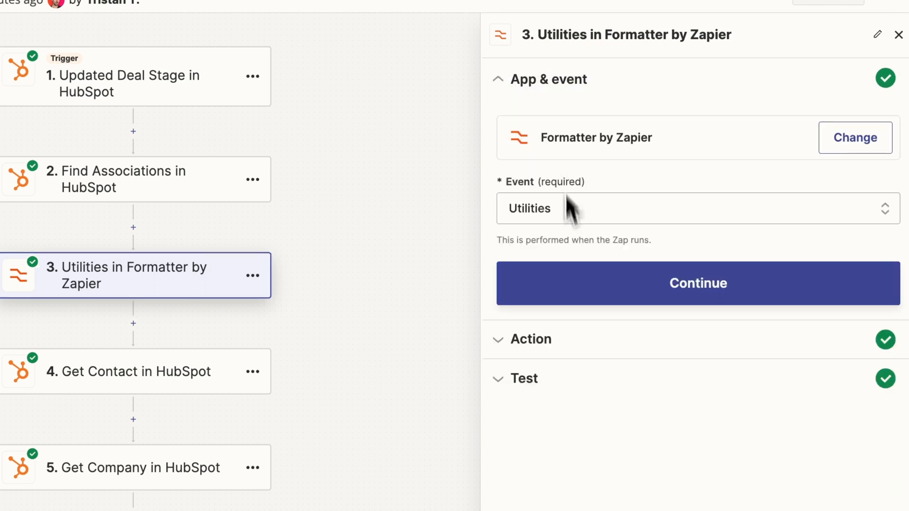
{"action": "left_click", "coordinate": [697, 283]}
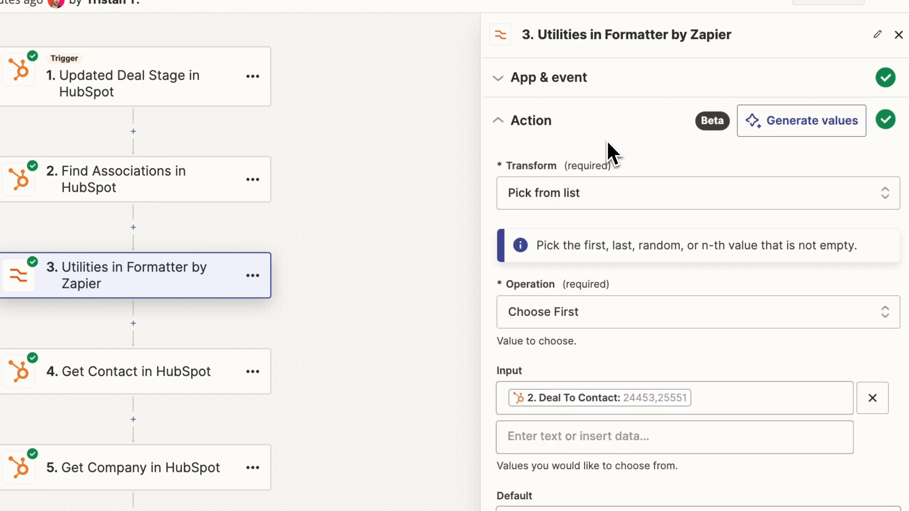
{"action": "left_click", "coordinate": [695, 193]}
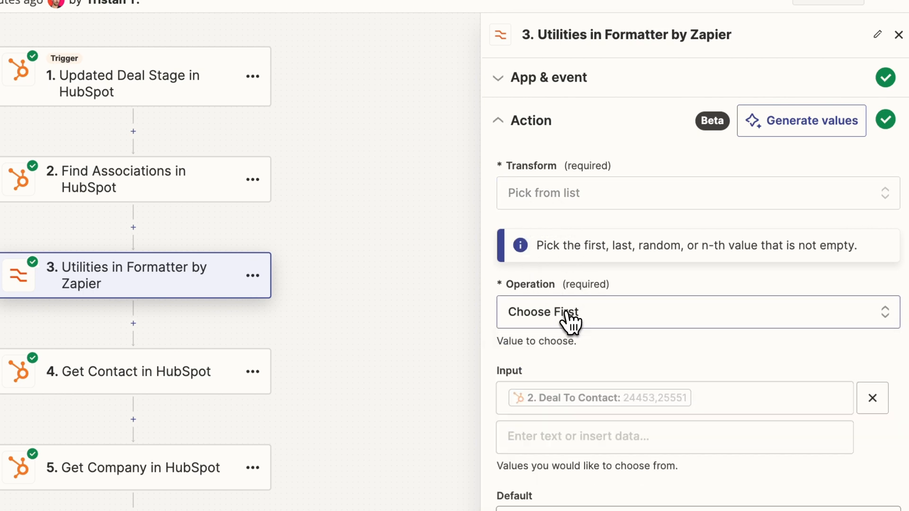
{"action": "scroll", "scroll_direction": "down", "scroll_amount": 3}
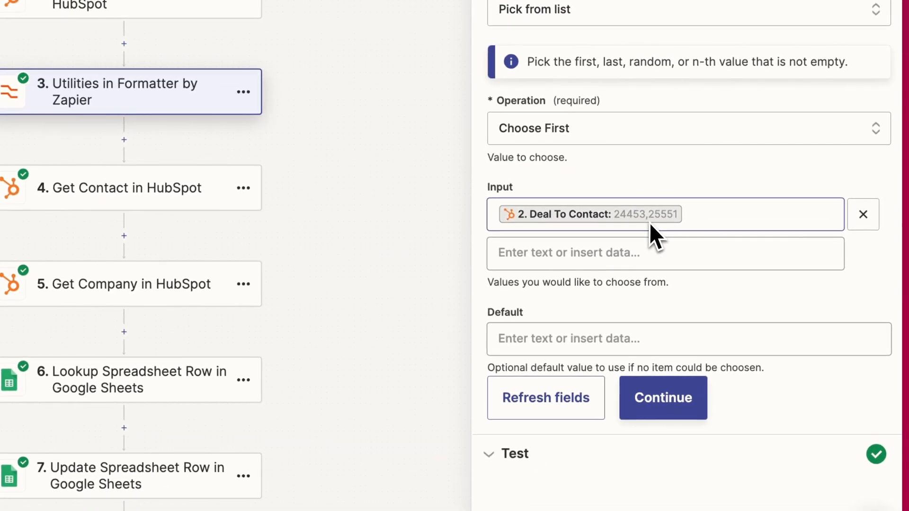
{"action": "mouse_move", "coordinate": [574, 243]}
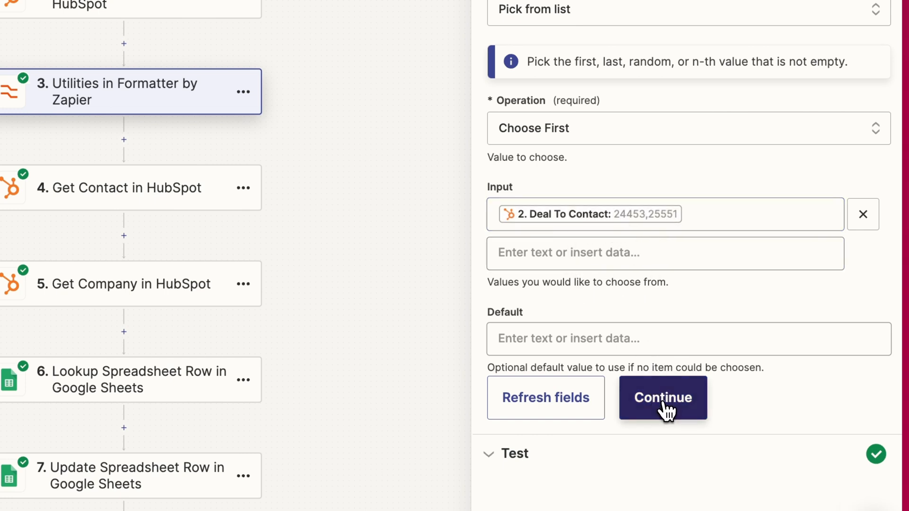
{"action": "left_click", "coordinate": [662, 397]}
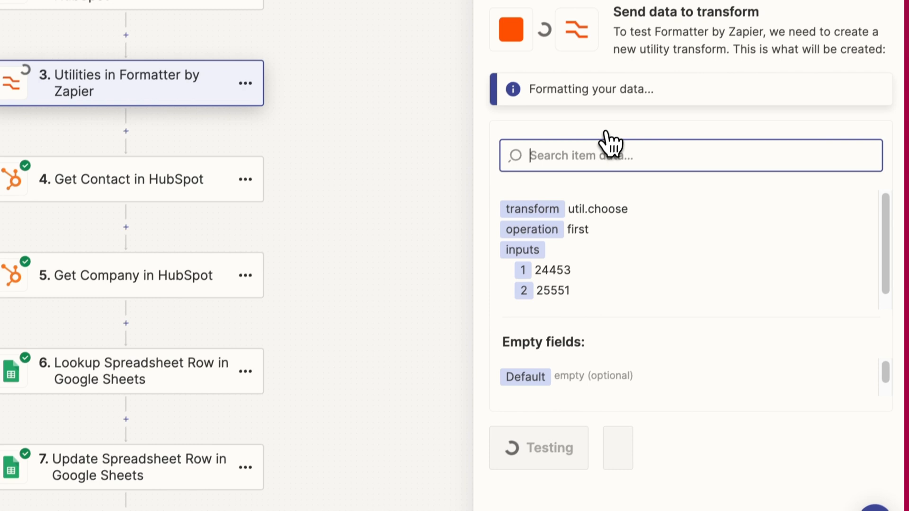
Step: Run the Formatter test to get output 24453, then continue to Get Contact in HubSpot
{"action": "left_click", "coordinate": [538, 446]}
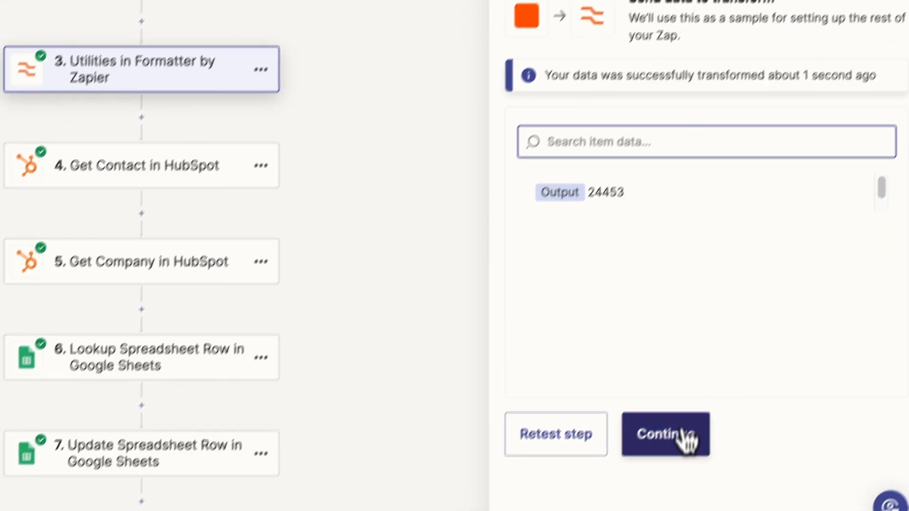
{"action": "left_click", "coordinate": [664, 434]}
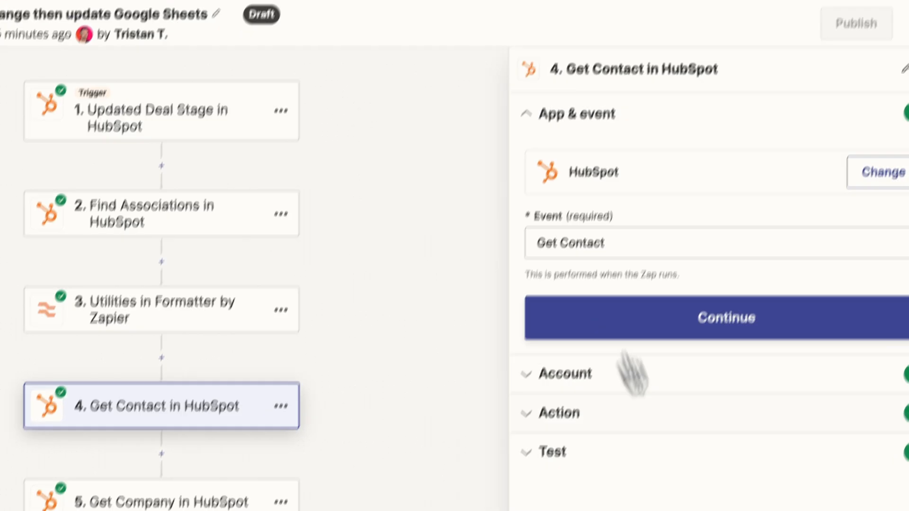
{"action": "left_click", "coordinate": [725, 317]}
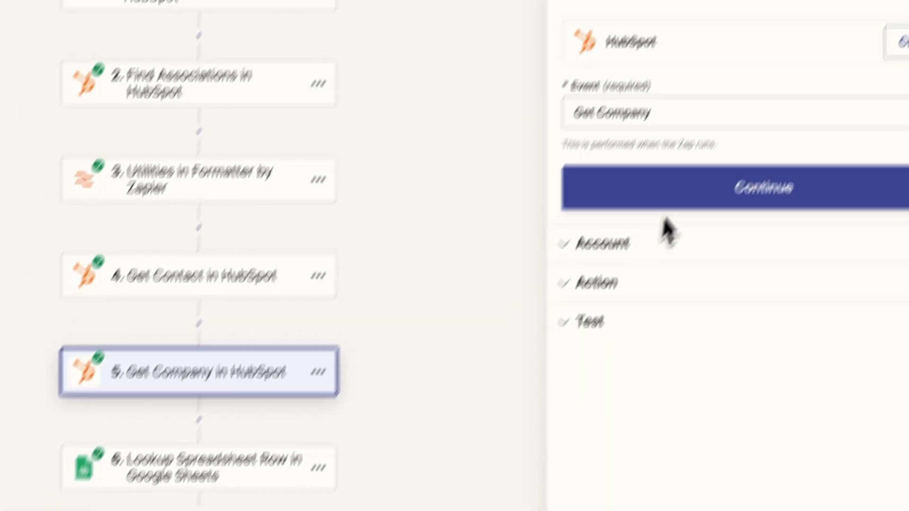
{"action": "left_click", "coordinate": [762, 188]}
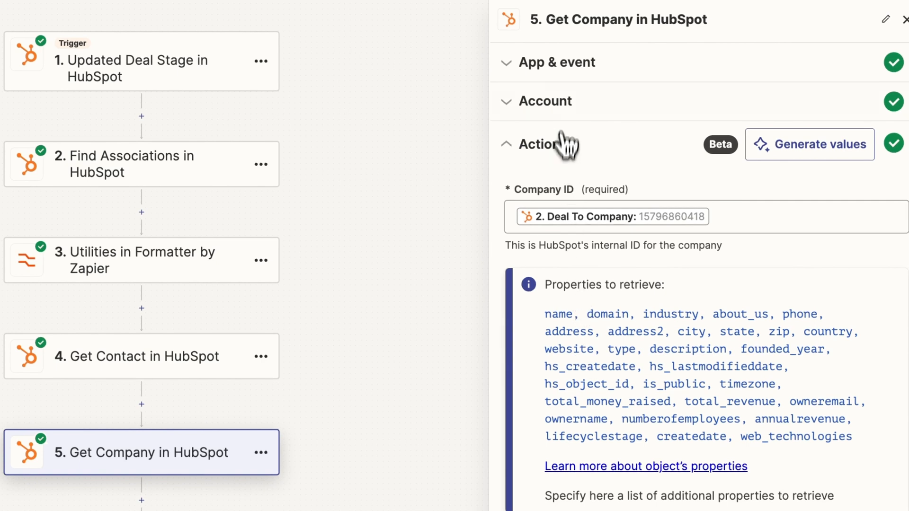
{"action": "scroll", "scroll_direction": "down", "scroll_amount": 3}
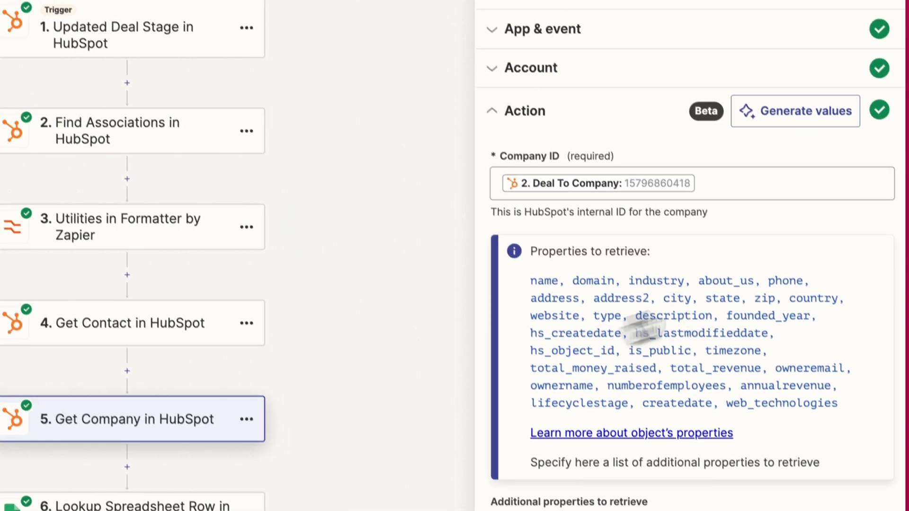
{"action": "scroll", "scroll_direction": "down", "scroll_amount": 3}
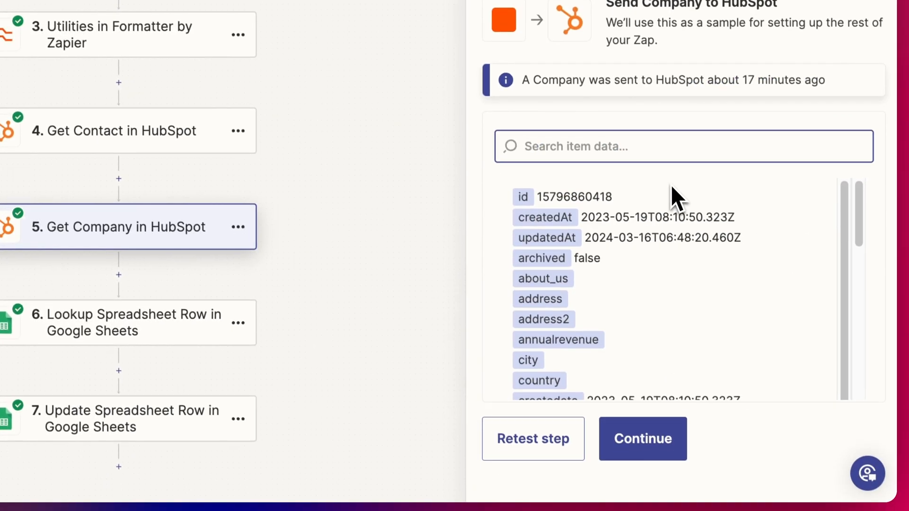
{"action": "left_click", "coordinate": [532, 438]}
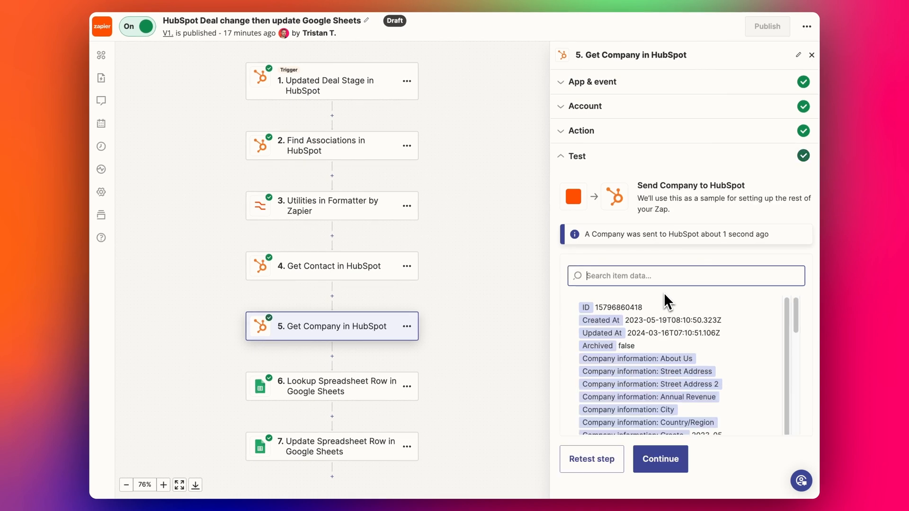
{"action": "left_click", "coordinate": [331, 386]}
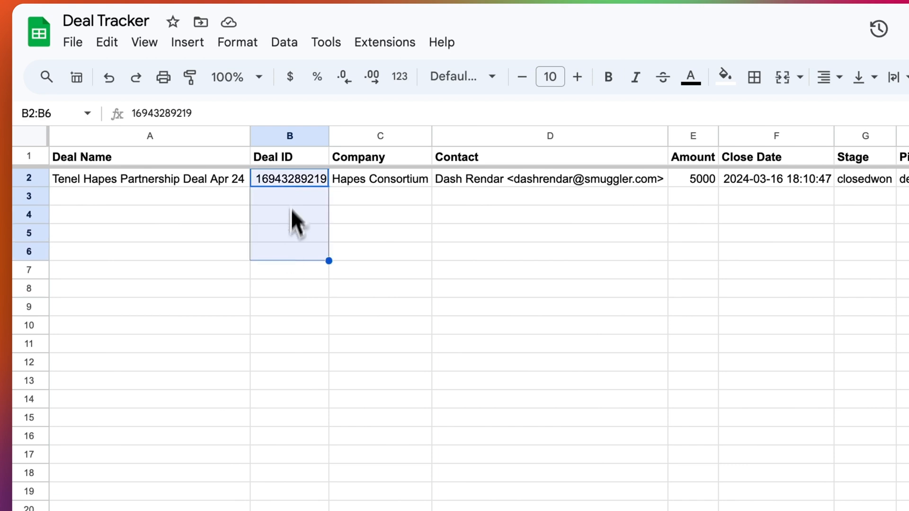
{"action": "left_click", "coordinate": [149, 178]}
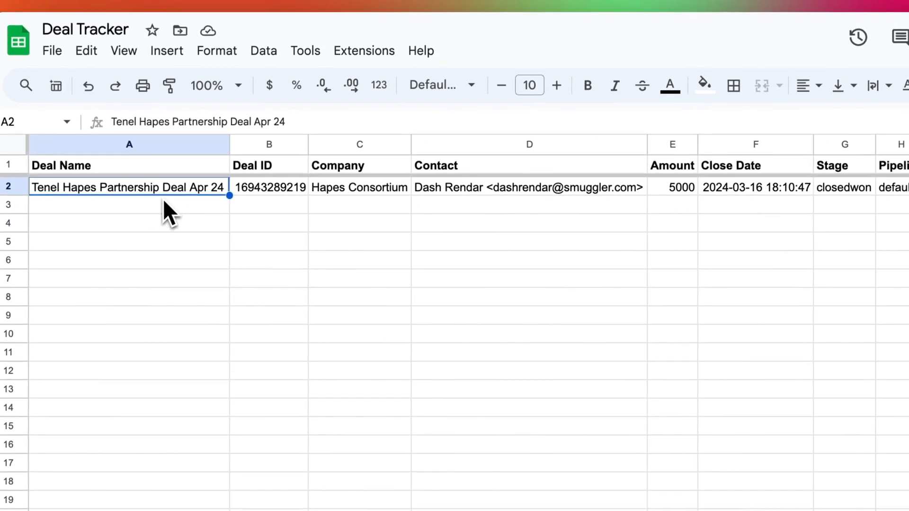
{"action": "mouse_move", "coordinate": [223, 203]}
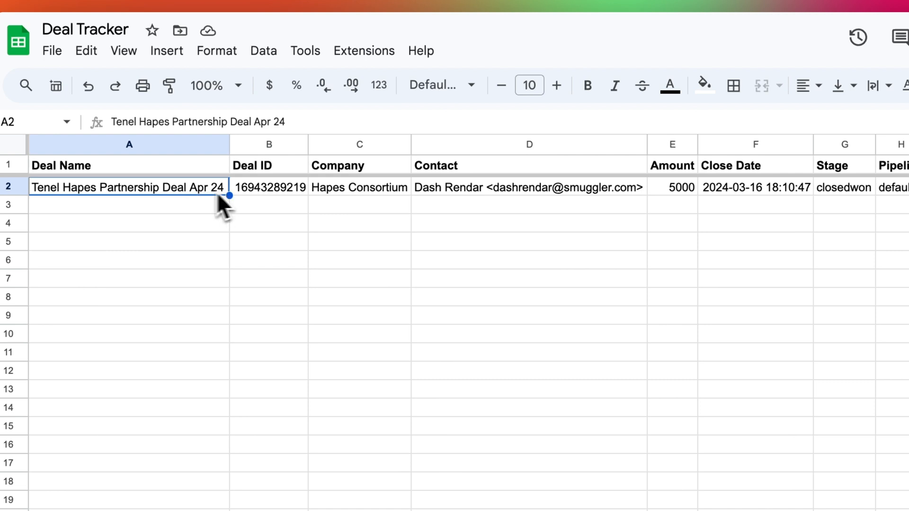
{"action": "left_click", "coordinate": [268, 187]}
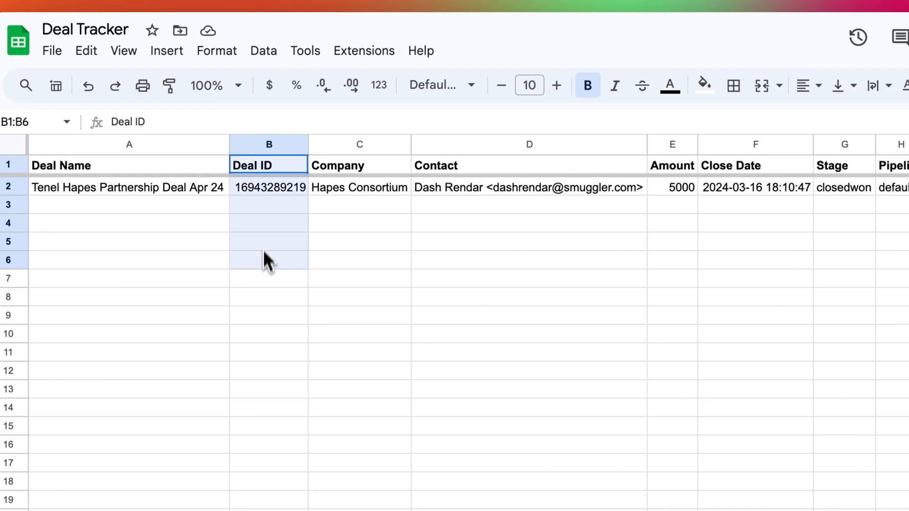
{"action": "left_click", "coordinate": [268, 187]}
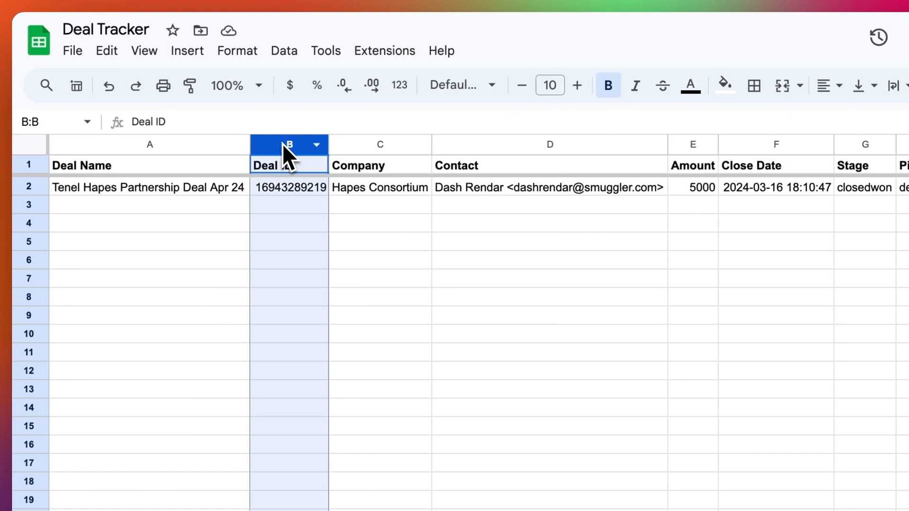
{"action": "left_click", "coordinate": [289, 188]}
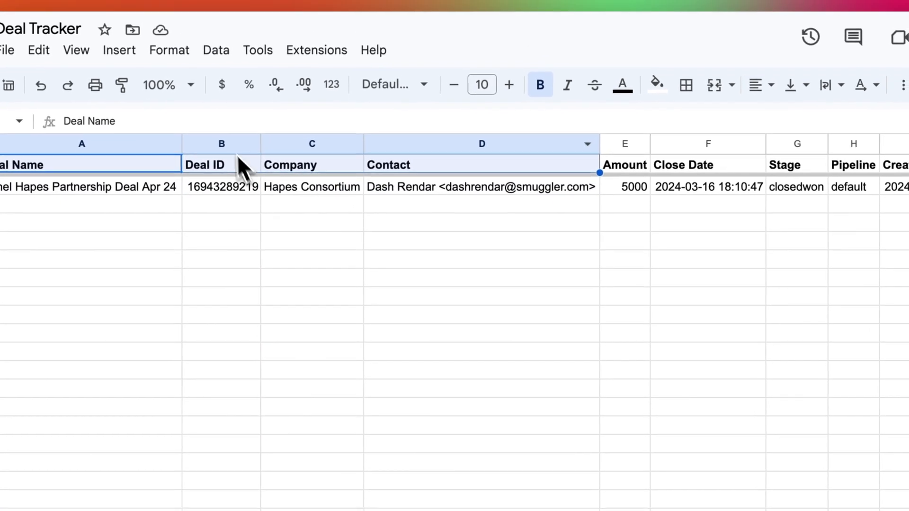
{"action": "left_click", "coordinate": [221, 144]}
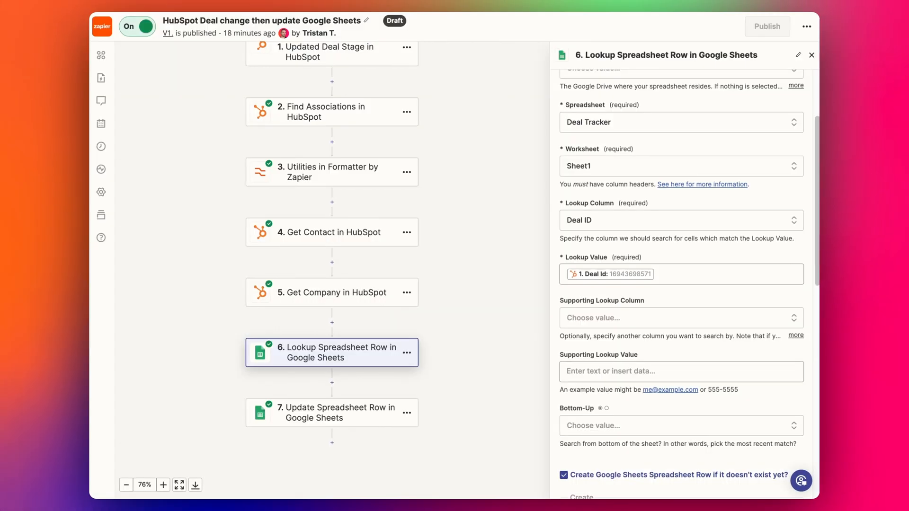
{"action": "left_click", "coordinate": [681, 220]}
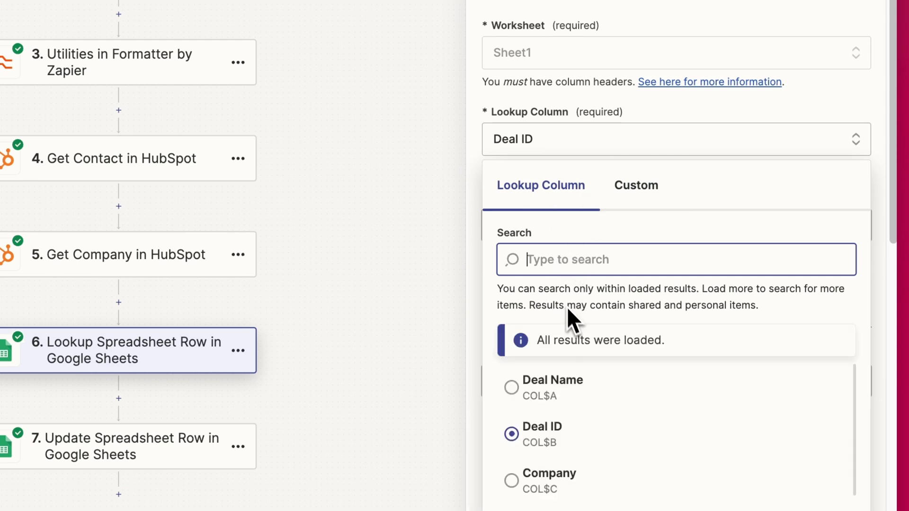
{"action": "scroll", "scroll_direction": "down", "scroll_amount": 3}
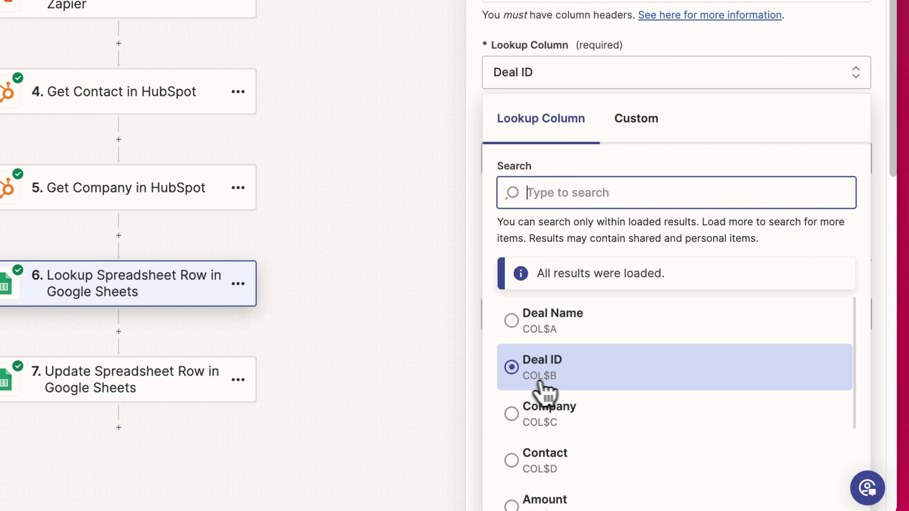
{"action": "mouse_move", "coordinate": [542, 385]}
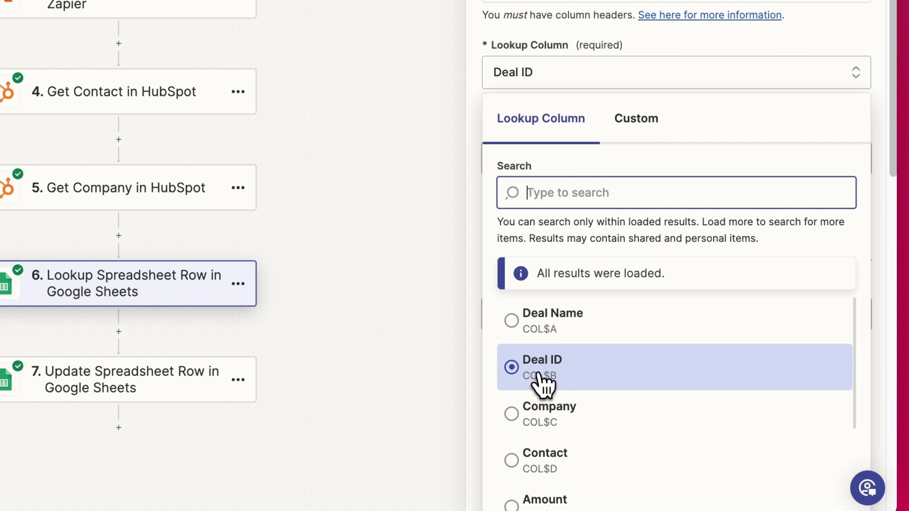
{"action": "mouse_move", "coordinate": [562, 371]}
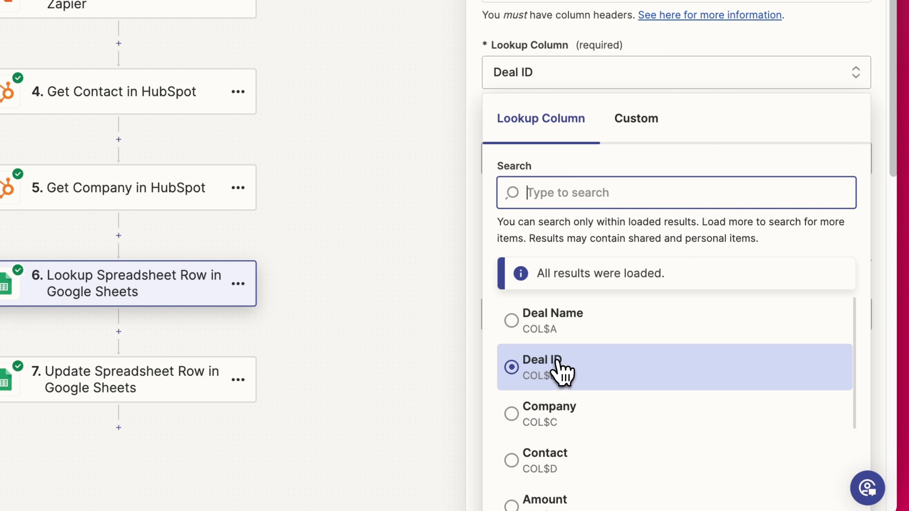
{"action": "left_click", "coordinate": [541, 360]}
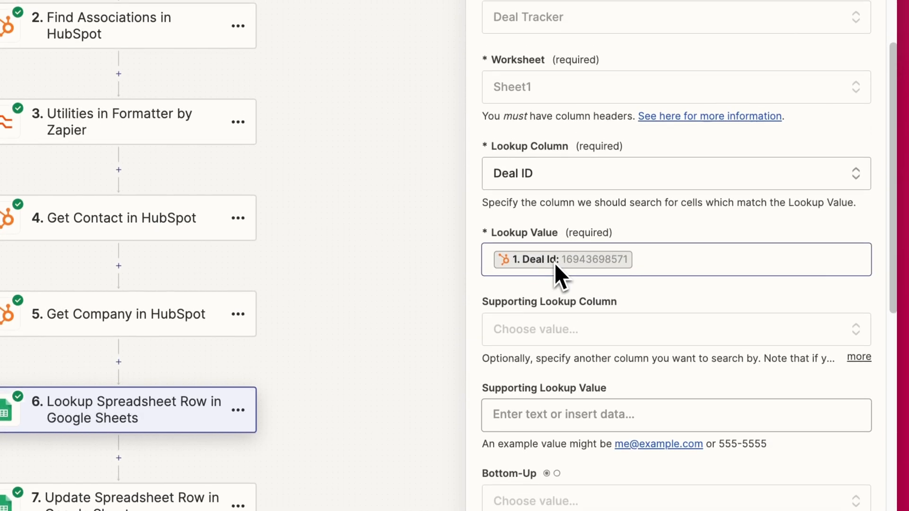
{"action": "scroll", "scroll_direction": "down", "scroll_amount": 3}
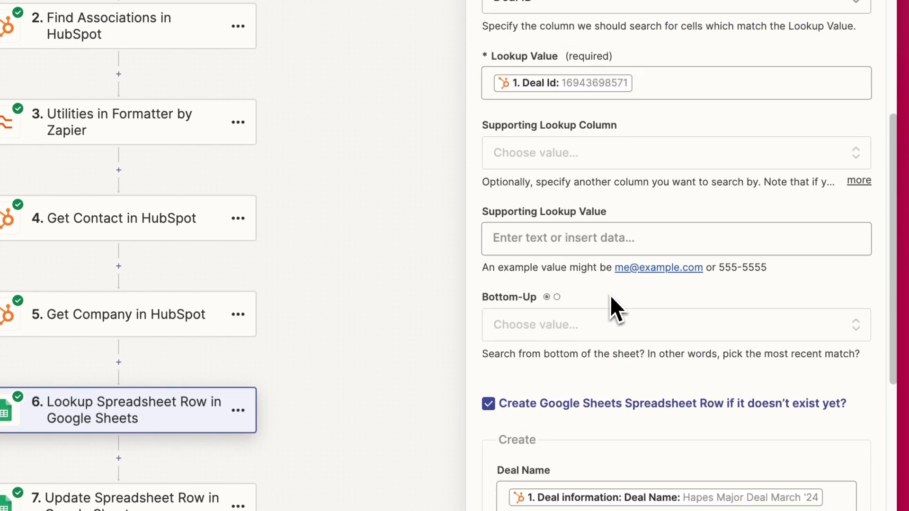
{"action": "scroll", "scroll_direction": "down", "scroll_amount": 3}
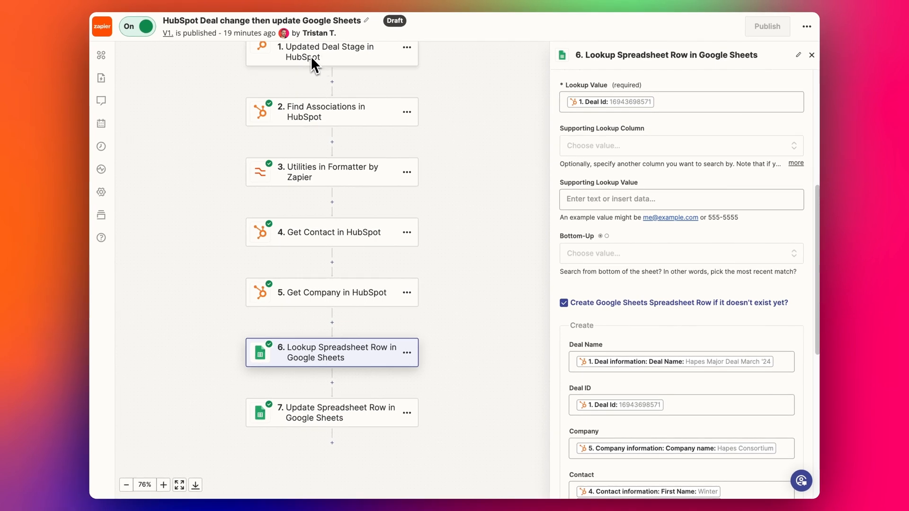
{"action": "mouse_move", "coordinate": [375, 172]}
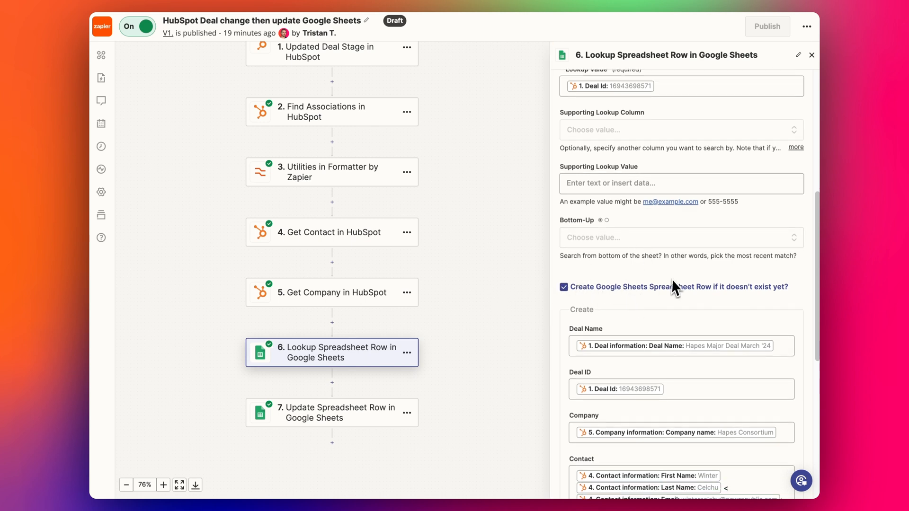
{"action": "scroll", "scroll_direction": "down", "scroll_amount": 3}
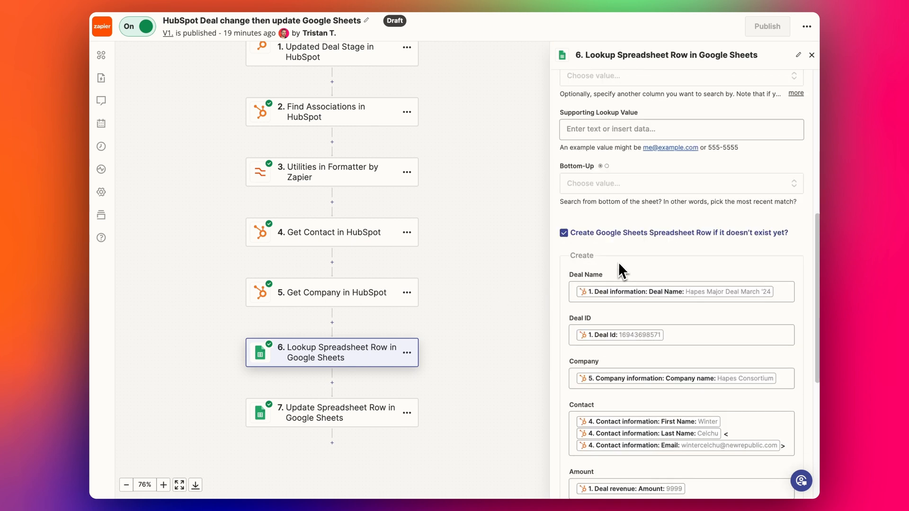
{"action": "scroll", "scroll_direction": "down", "scroll_amount": 3}
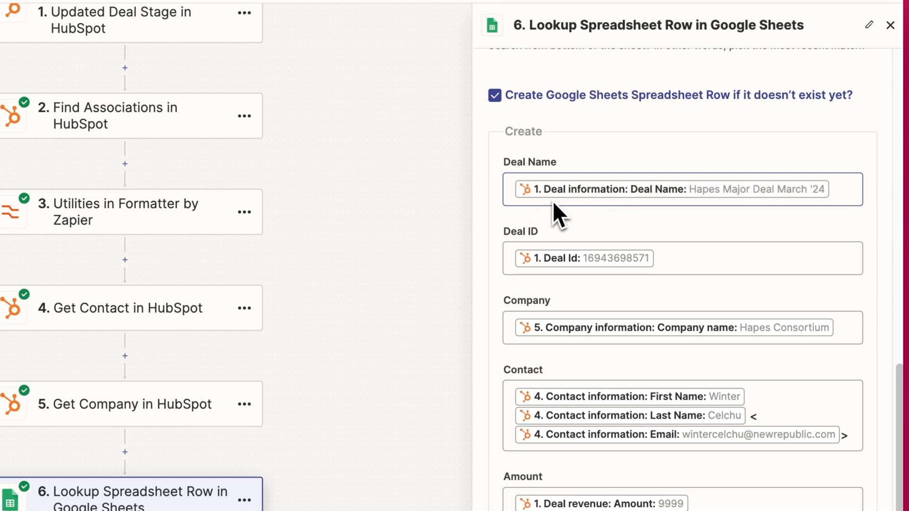
{"action": "scroll", "scroll_direction": "down", "scroll_amount": 3}
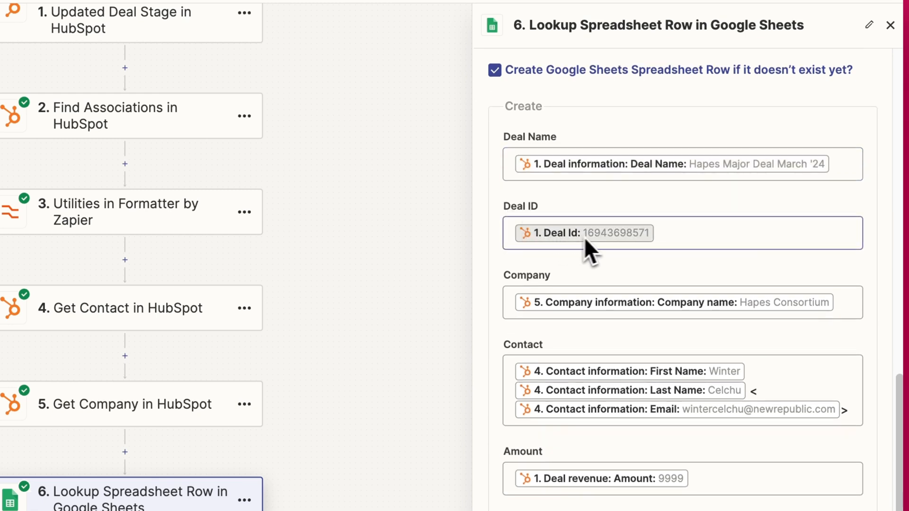
{"action": "scroll", "scroll_direction": "down", "scroll_amount": 3}
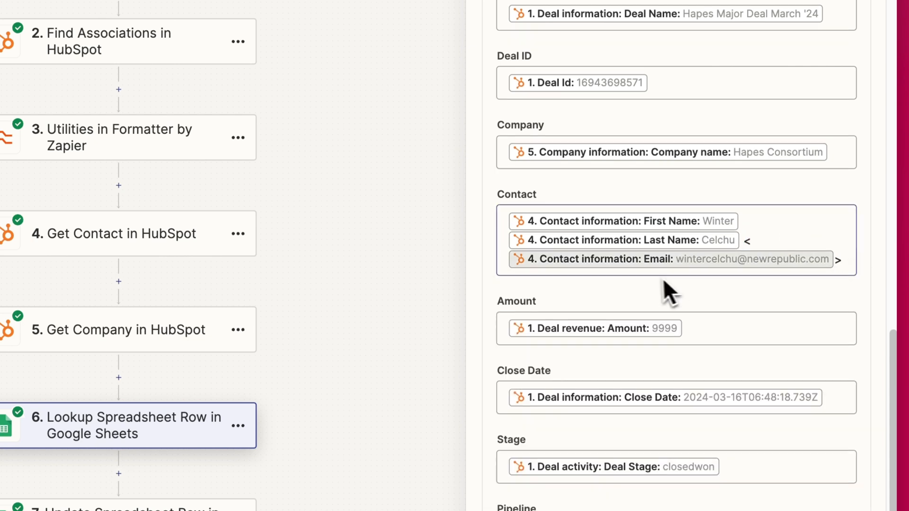
{"action": "scroll", "scroll_direction": "down", "scroll_amount": 3}
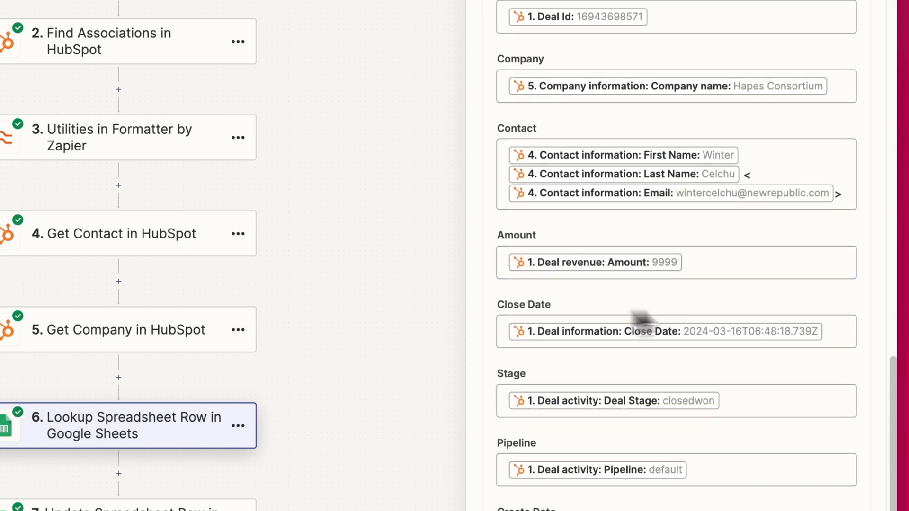
{"action": "scroll", "scroll_direction": "down", "scroll_amount": 3}
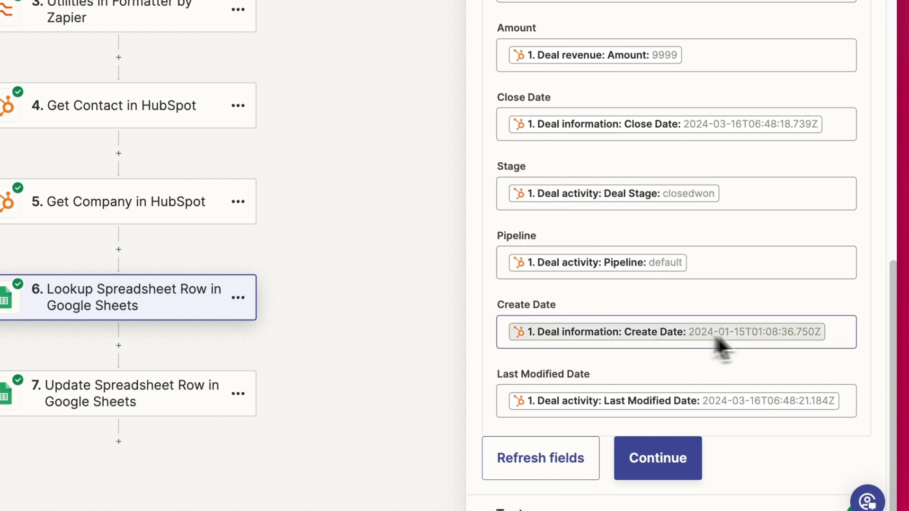
{"action": "scroll", "scroll_direction": "down", "scroll_amount": 3}
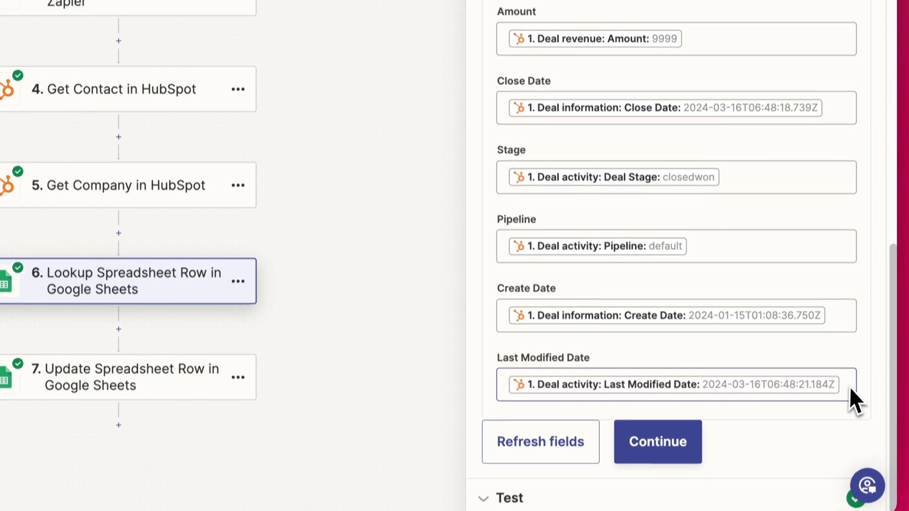
{"action": "left_click", "coordinate": [656, 441]}
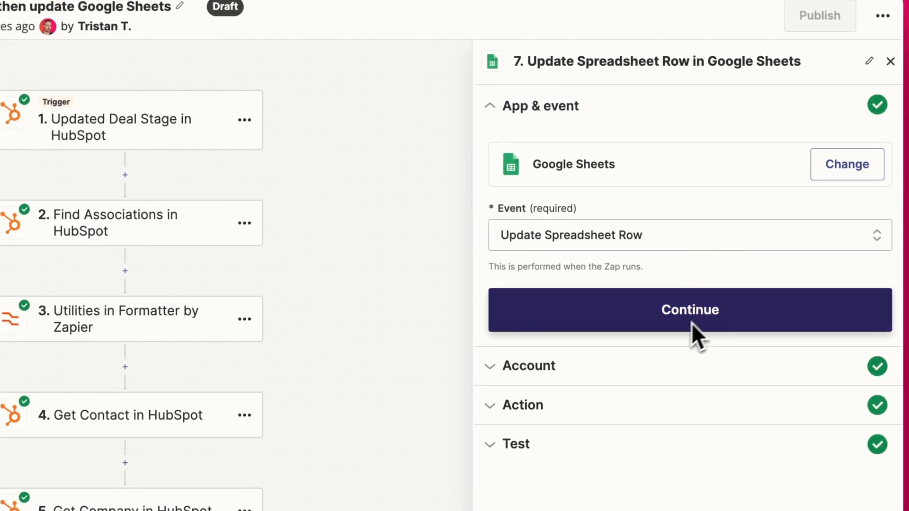
Step: Set the update step's Row to '6. ID' from the Lookup step and review the mapped deal fields
{"action": "left_click", "coordinate": [689, 309]}
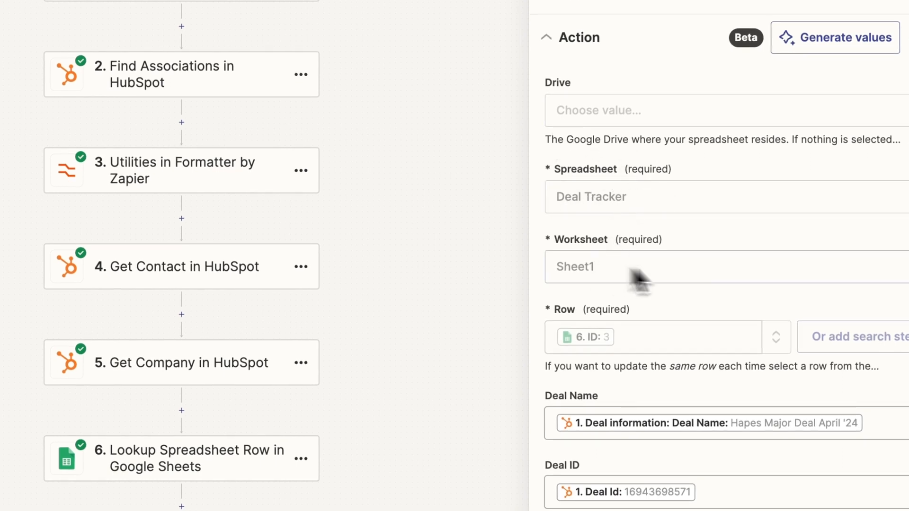
{"action": "scroll", "scroll_direction": "down", "scroll_amount": 3}
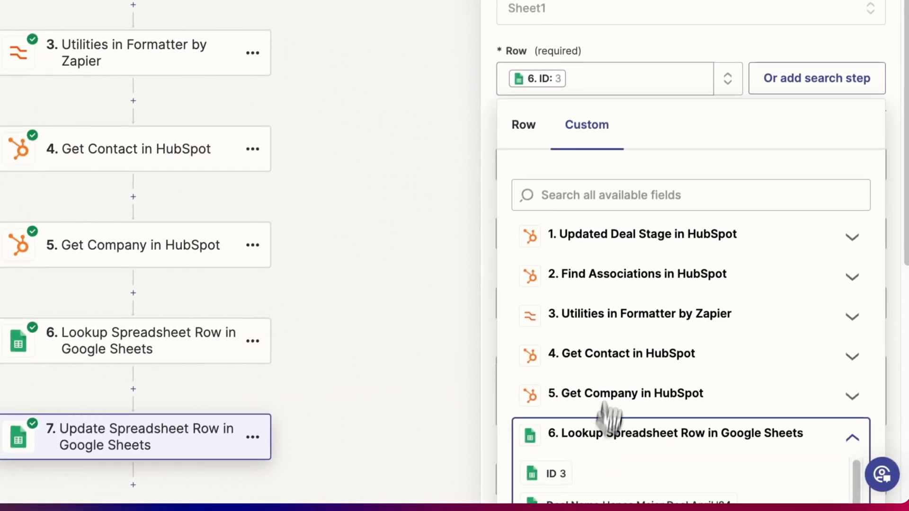
{"action": "scroll", "scroll_direction": "down", "scroll_amount": 3}
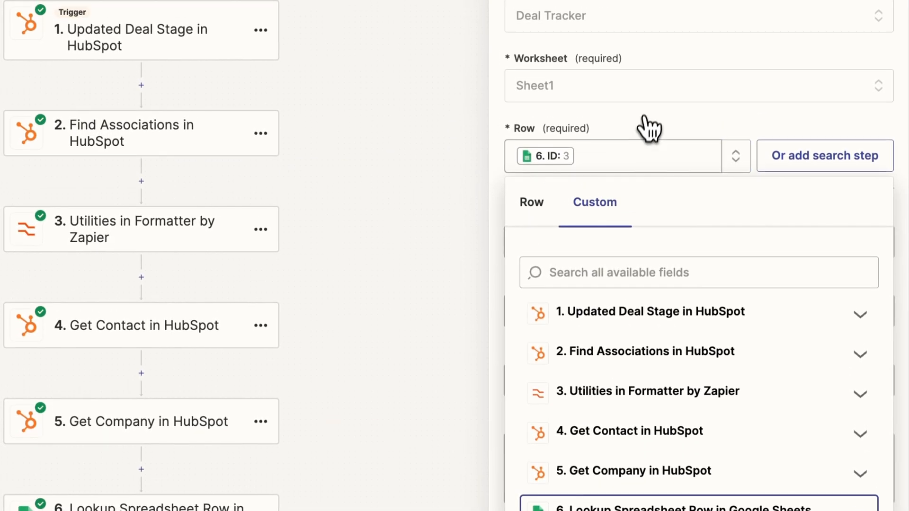
{"action": "left_click", "coordinate": [530, 202]}
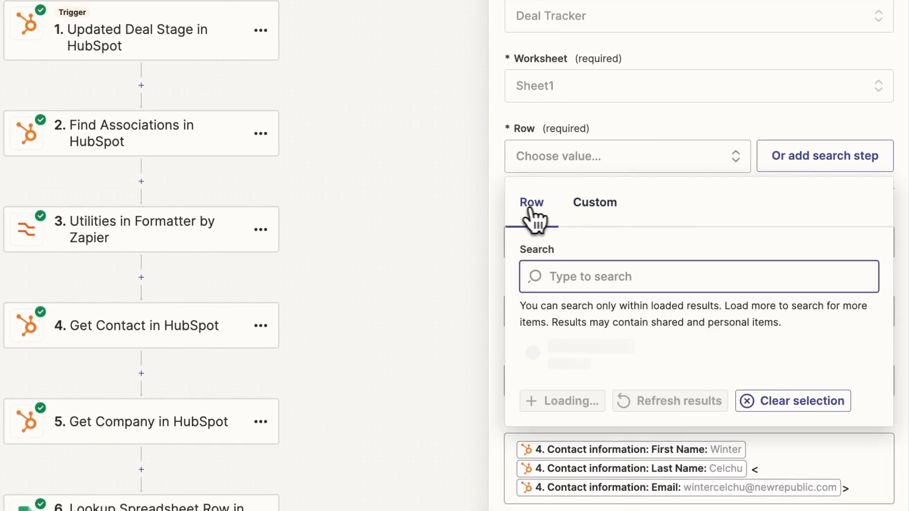
{"action": "left_click", "coordinate": [594, 202]}
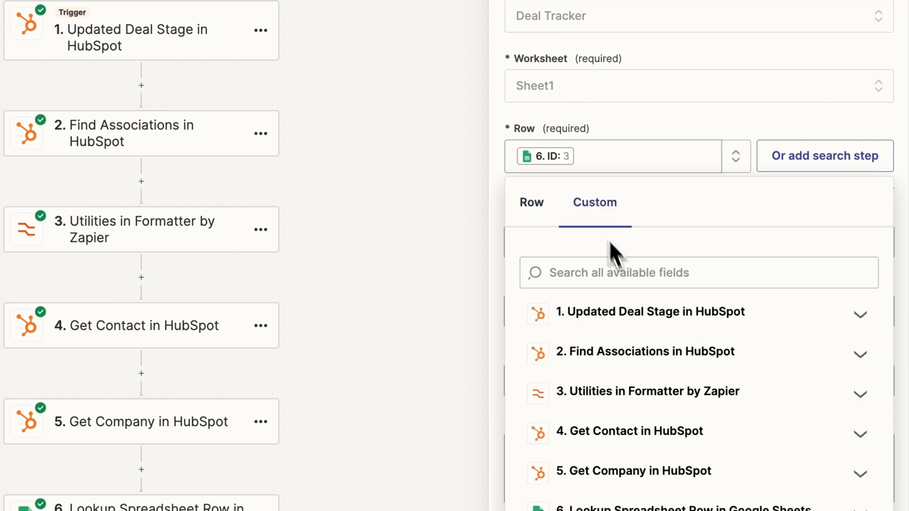
{"action": "scroll", "scroll_direction": "down", "scroll_amount": 3}
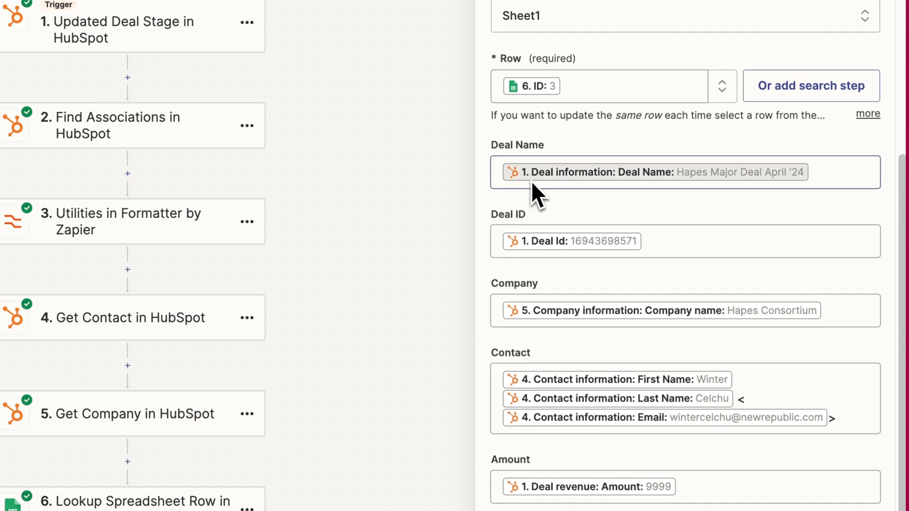
{"action": "scroll", "scroll_direction": "down", "scroll_amount": 3}
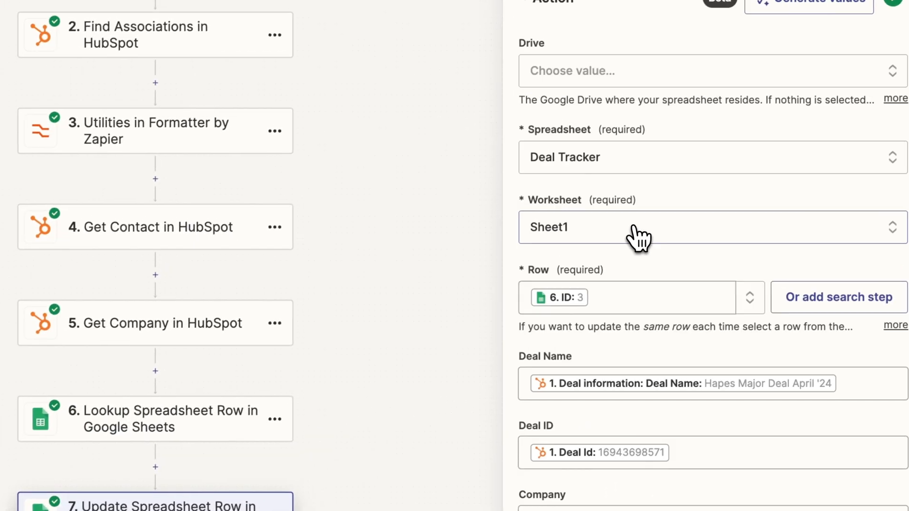
Step: Review the remaining update-row fields, finish the step, and publish the new Zap version
{"action": "scroll", "scroll_direction": "down", "scroll_amount": 3}
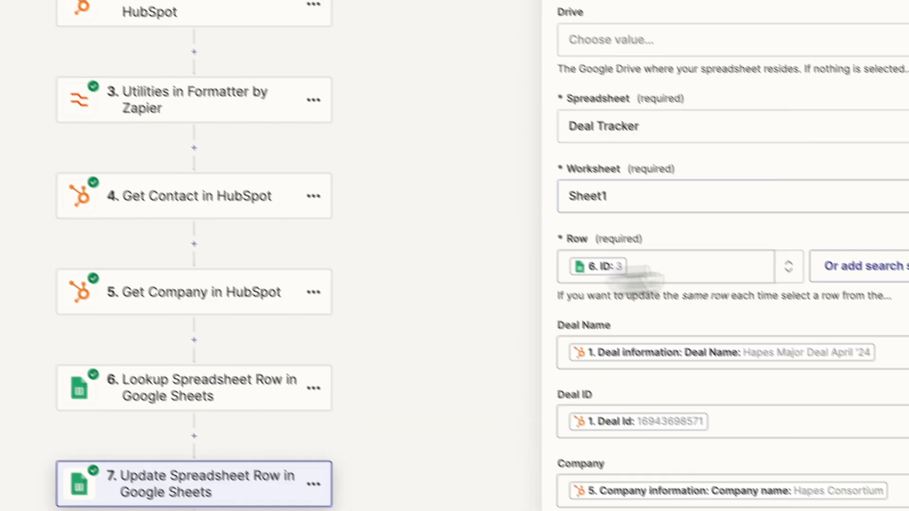
{"action": "scroll", "scroll_direction": "down", "scroll_amount": 3}
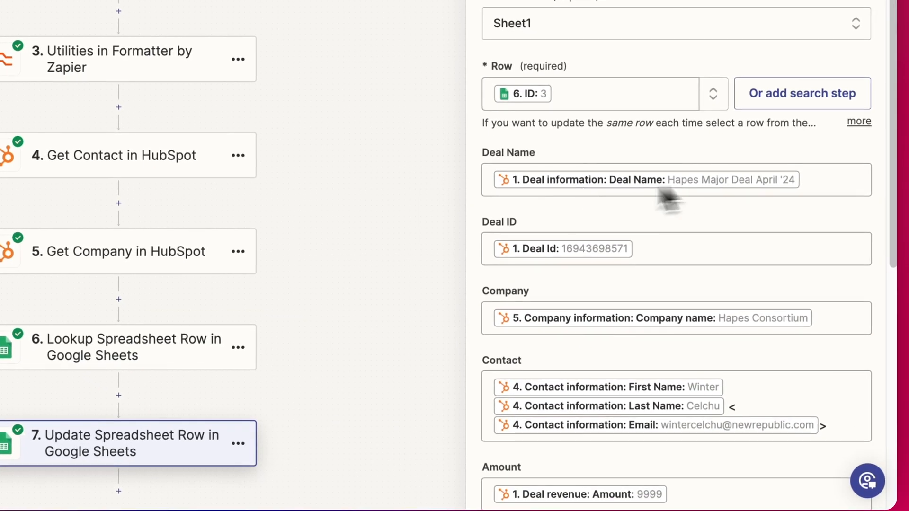
{"action": "scroll", "scroll_direction": "down", "scroll_amount": 3}
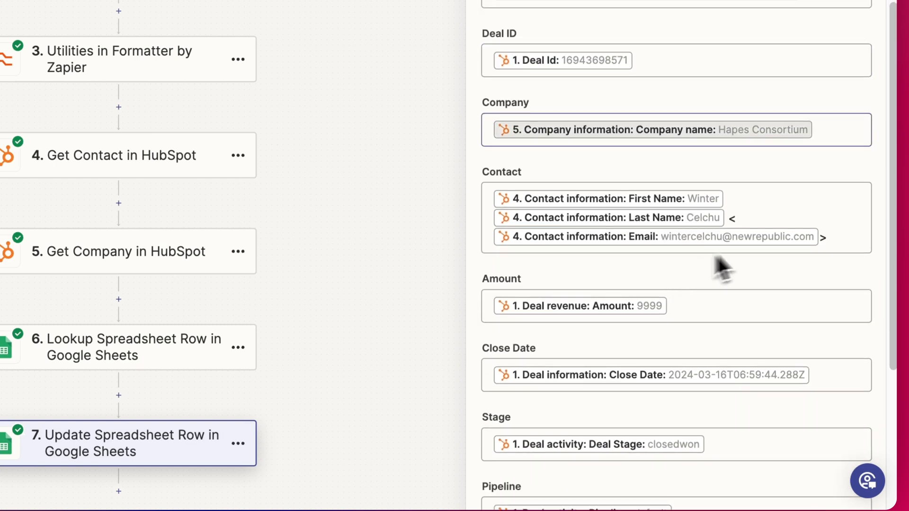
{"action": "scroll", "scroll_direction": "down", "scroll_amount": 3}
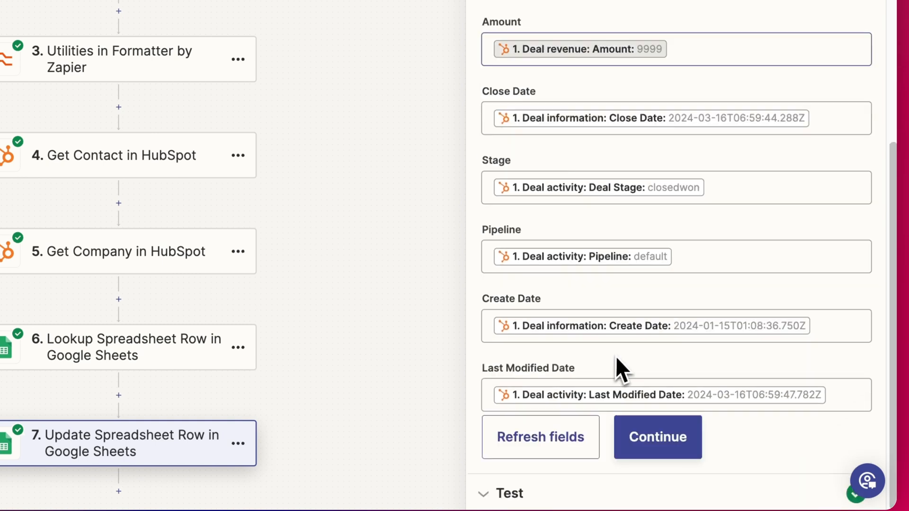
{"action": "left_click", "coordinate": [657, 437]}
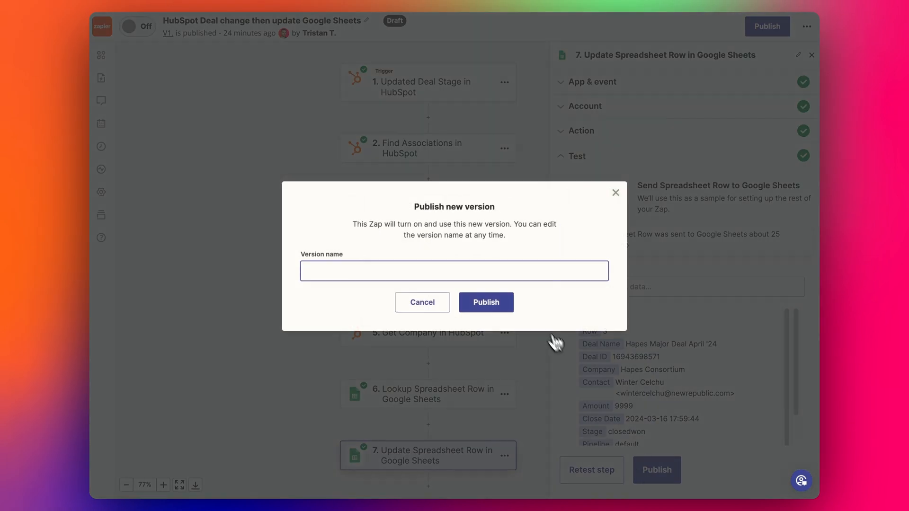
{"action": "left_click", "coordinate": [485, 302]}
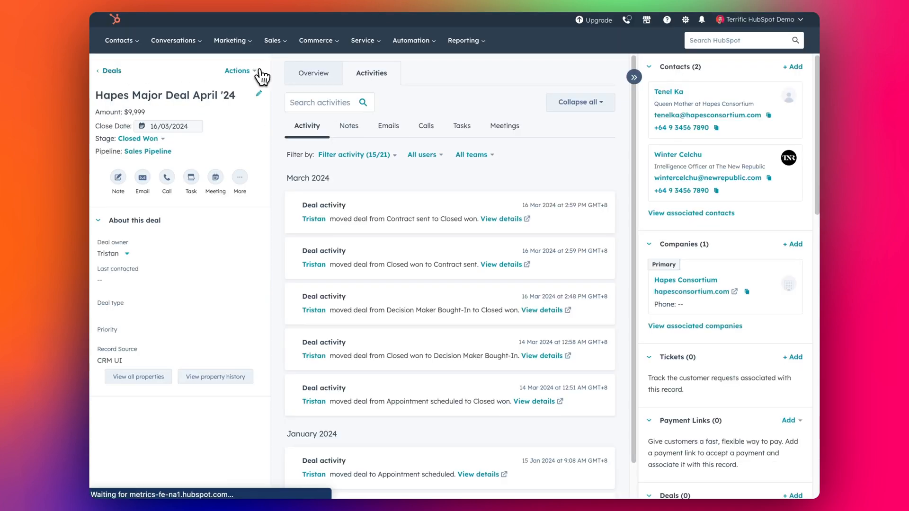
{"action": "left_click", "coordinate": [111, 71]}
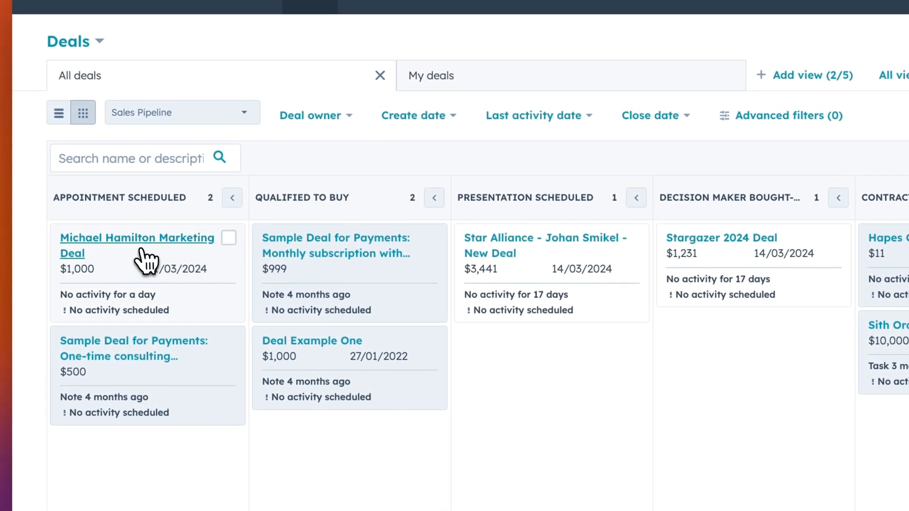
{"action": "left_click", "coordinate": [137, 238]}
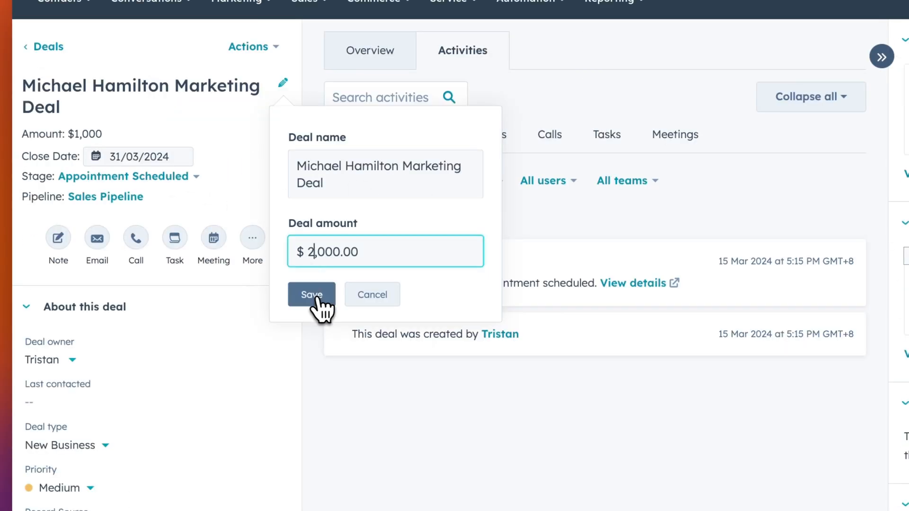
{"action": "left_click", "coordinate": [312, 294]}
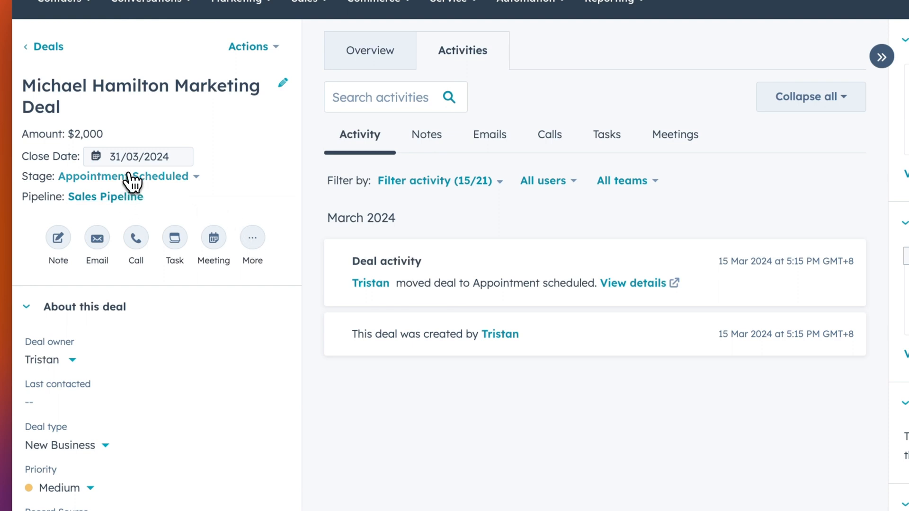
{"action": "left_click", "coordinate": [121, 176]}
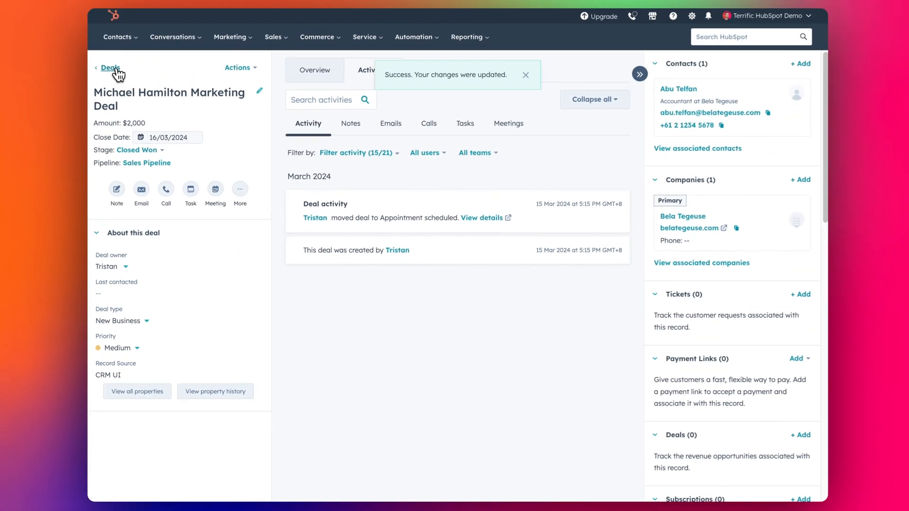
{"action": "left_click", "coordinate": [110, 68]}
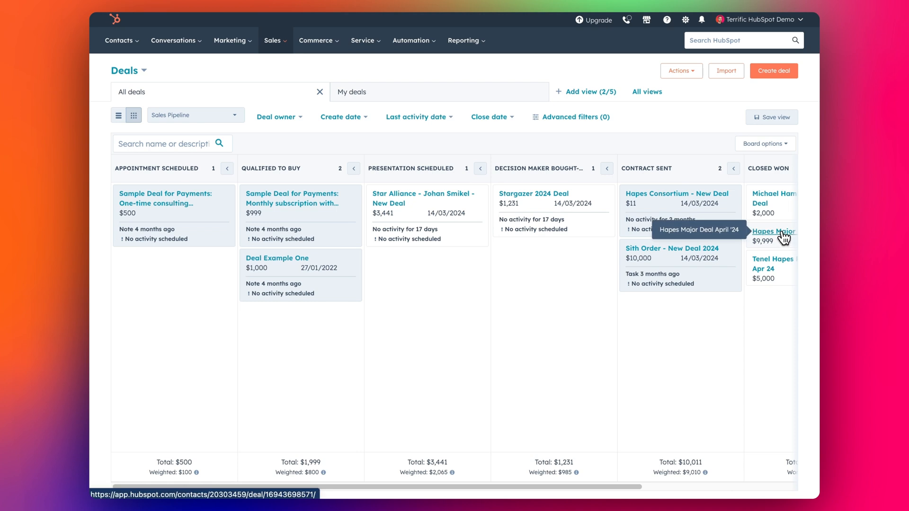
Step: Move Hapes deal to Decision Maker Bought-In, rename it May '24 at $3,000, then back to Closed Won
{"action": "left_click", "coordinate": [773, 231]}
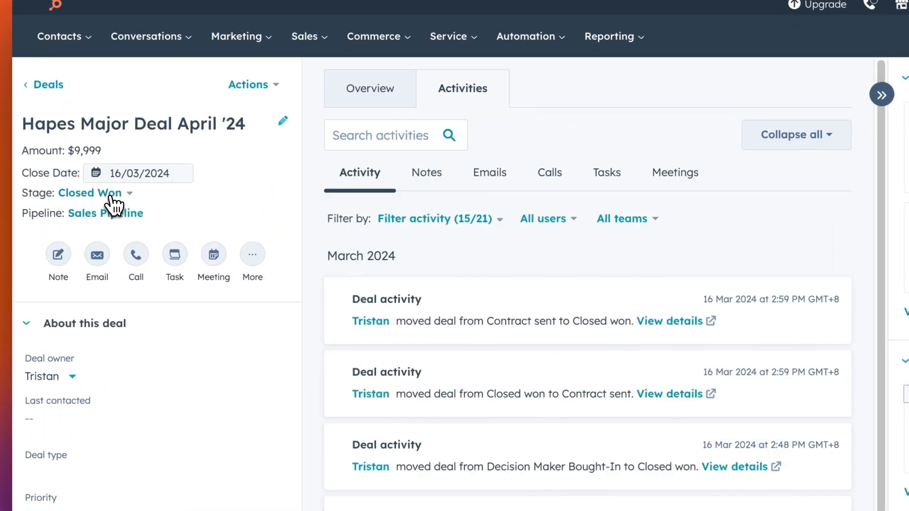
{"action": "left_click", "coordinate": [89, 192]}
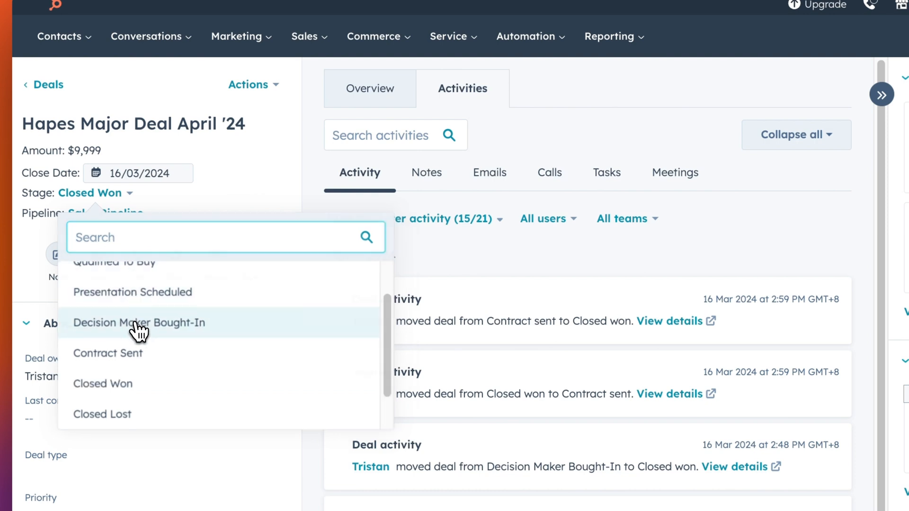
{"action": "left_click", "coordinate": [139, 323]}
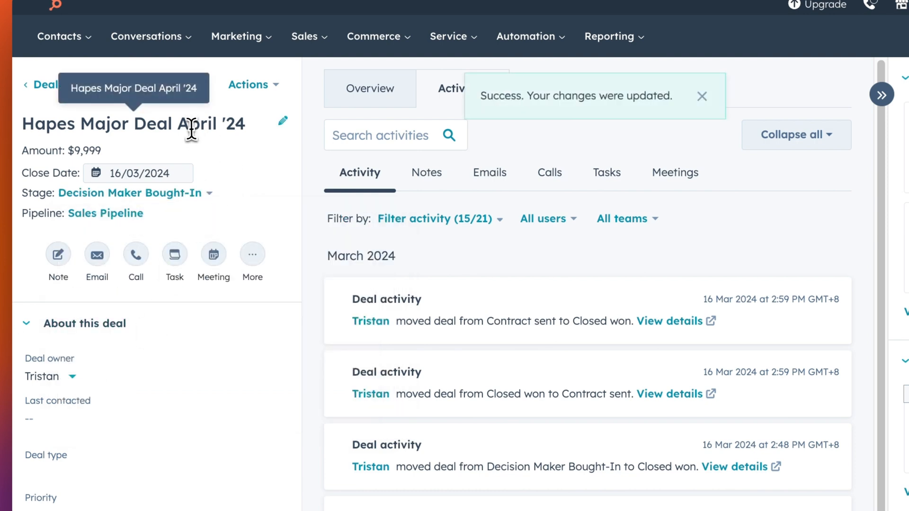
{"action": "left_click", "coordinate": [282, 121]}
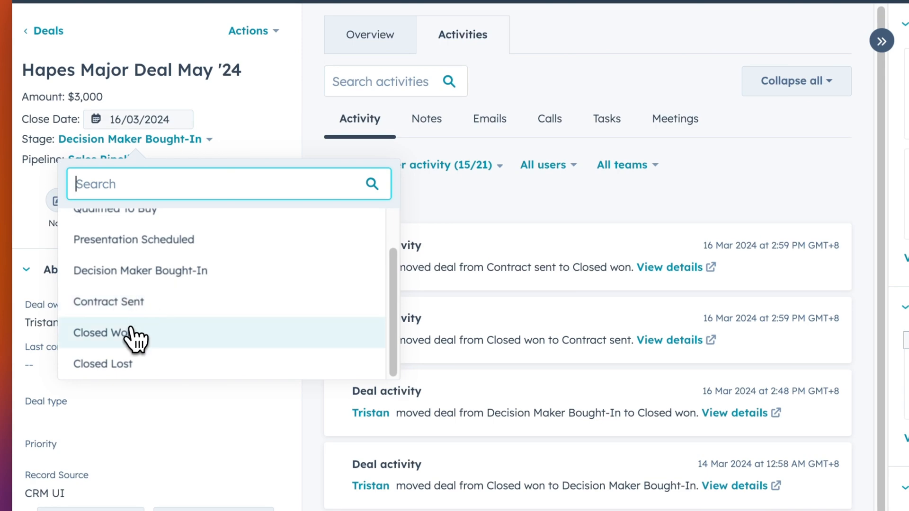
{"action": "left_click", "coordinate": [99, 333]}
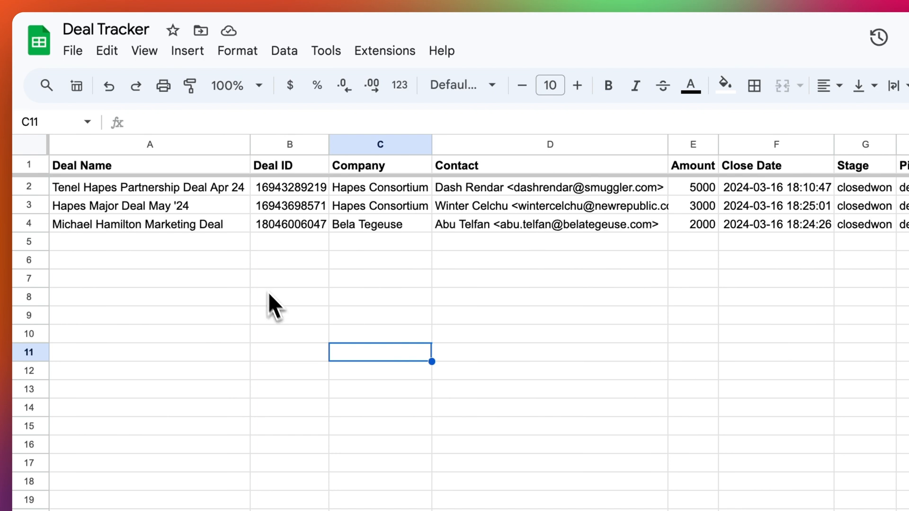
{"action": "left_click", "coordinate": [379, 225]}
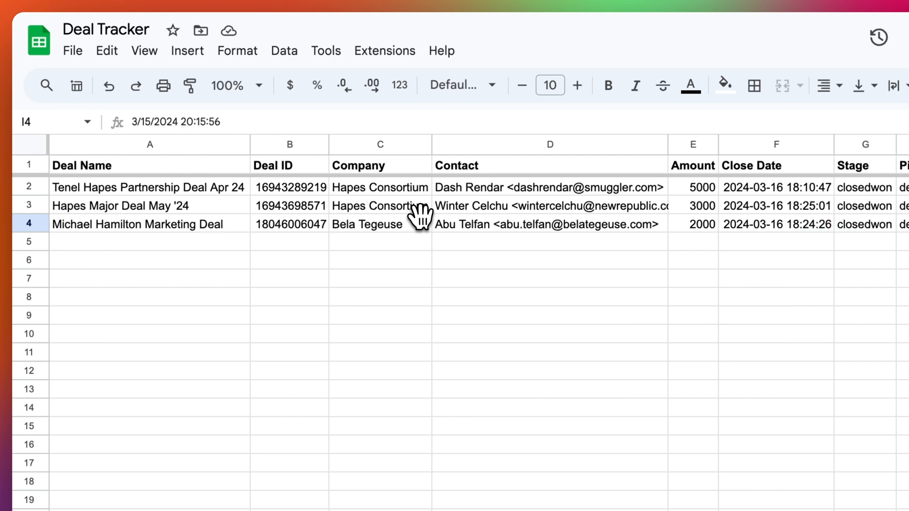
{"action": "left_click", "coordinate": [149, 224]}
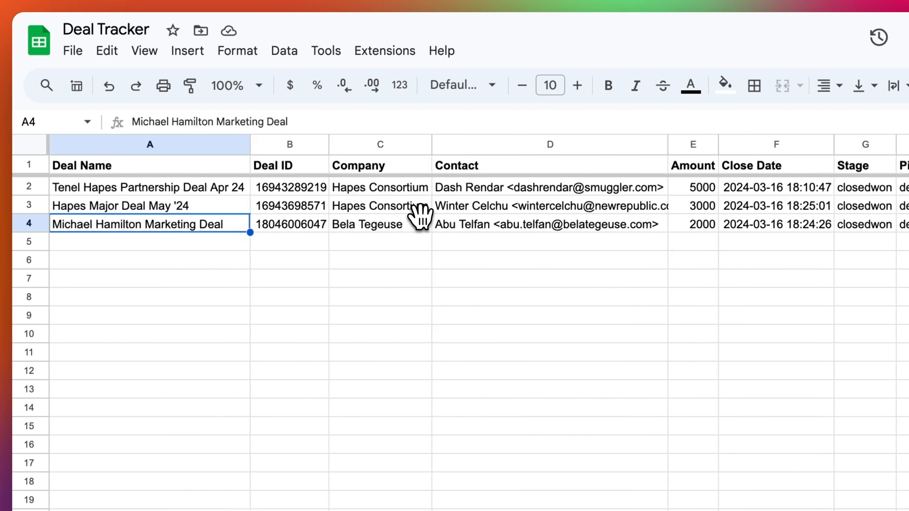
{"action": "mouse_move", "coordinate": [339, 179]}
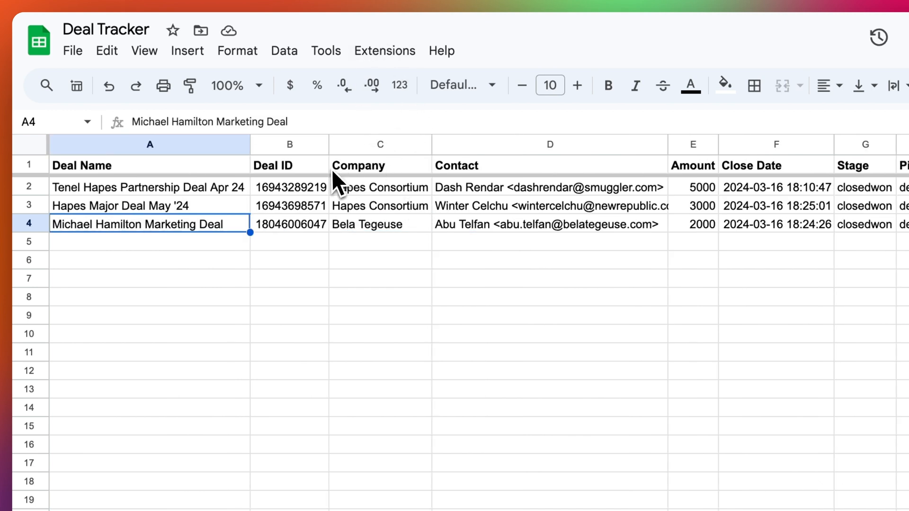
{"action": "left_click", "coordinate": [149, 205]}
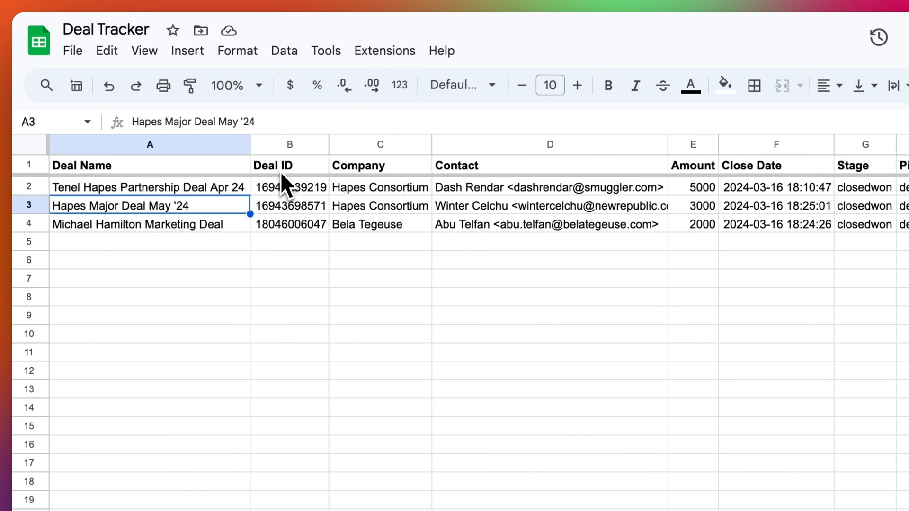
{"action": "left_click", "coordinate": [290, 205]}
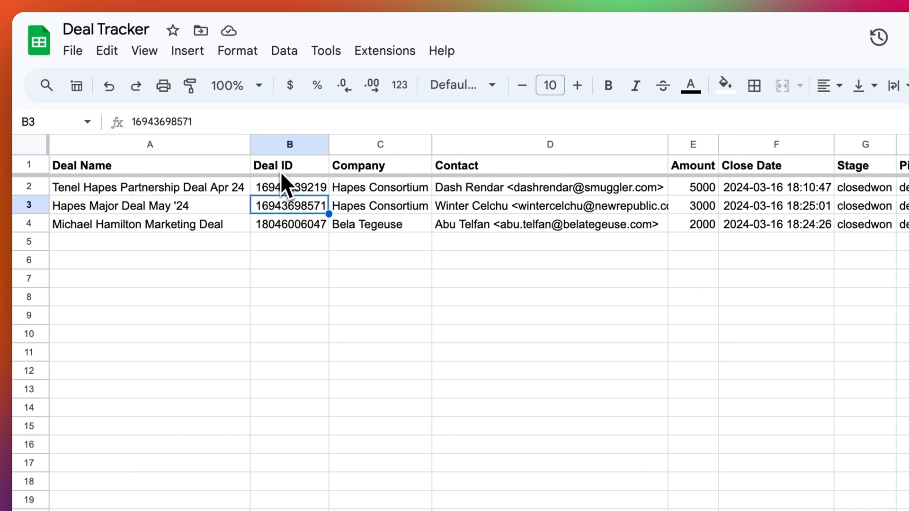
{"action": "left_click", "coordinate": [692, 205]}
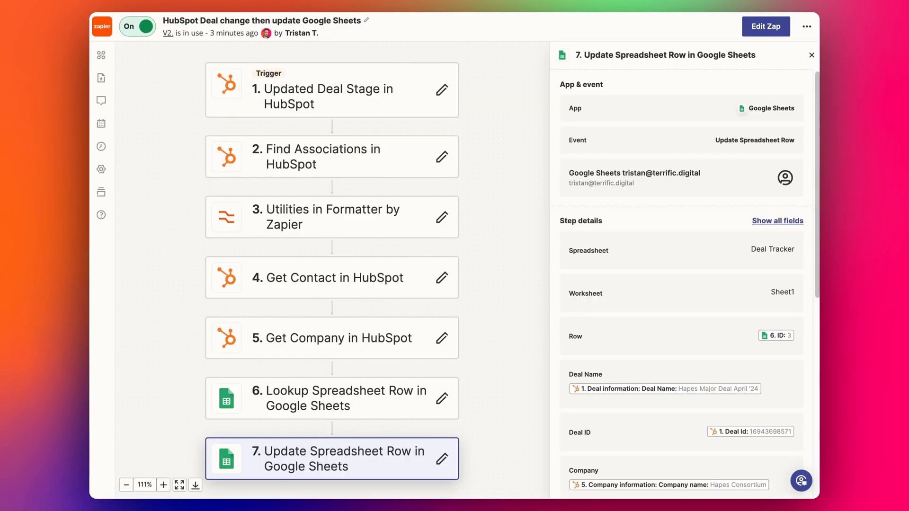
{"action": "mouse_move", "coordinate": [516, 168]}
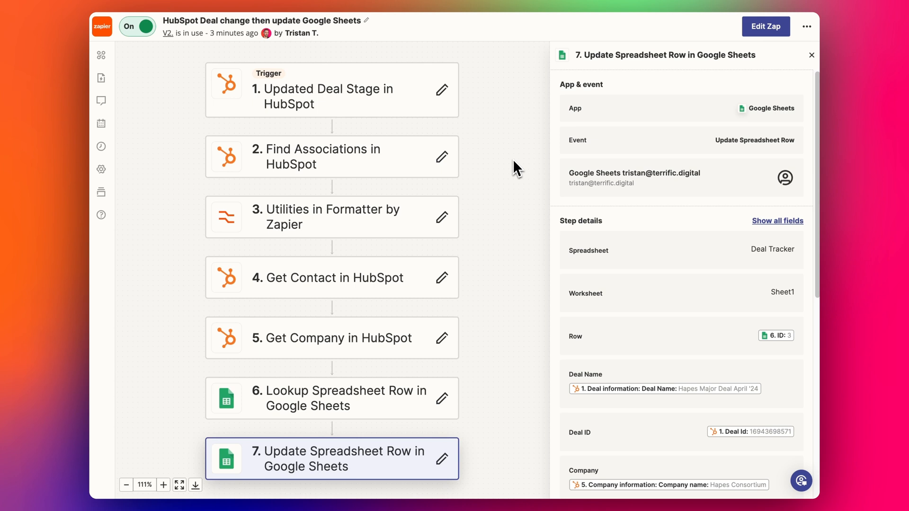